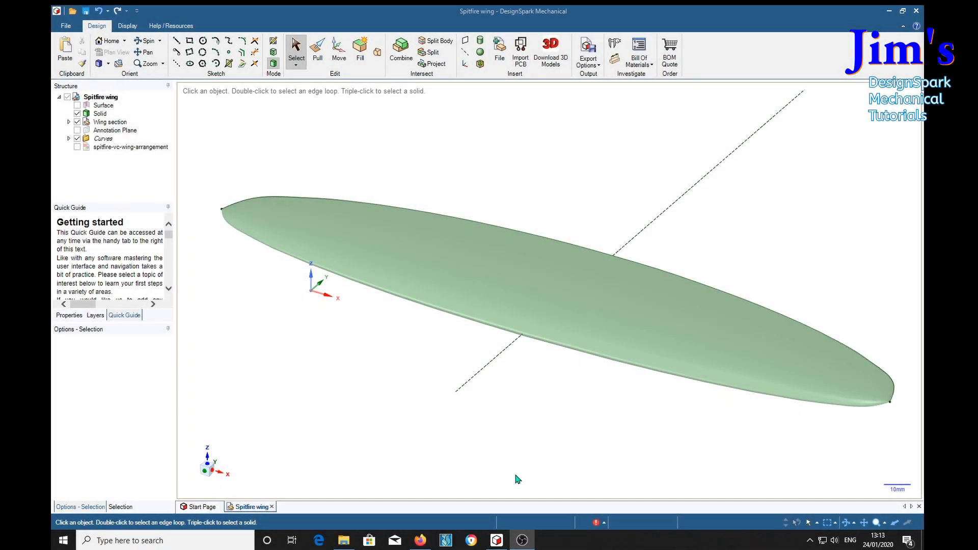
mouse_move(532, 427)
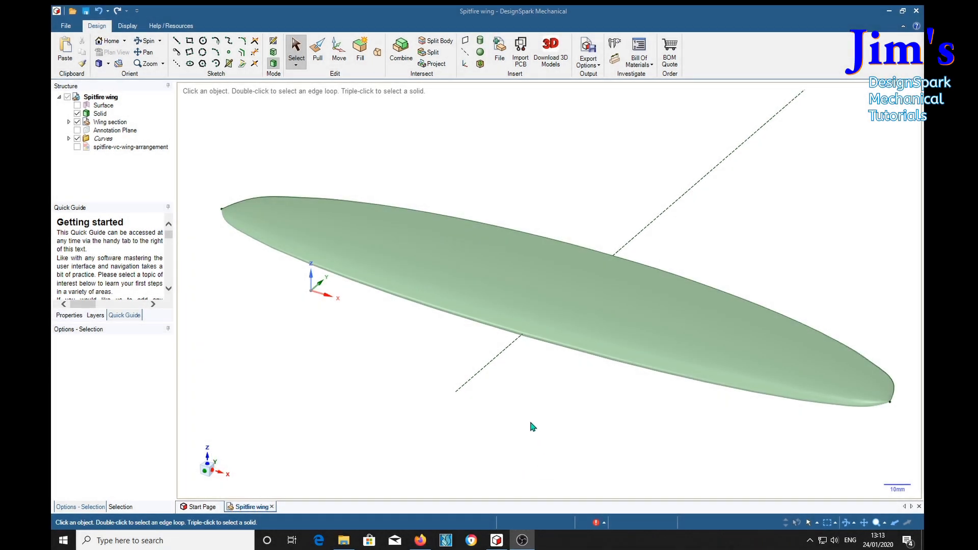
mouse_move(545, 418)
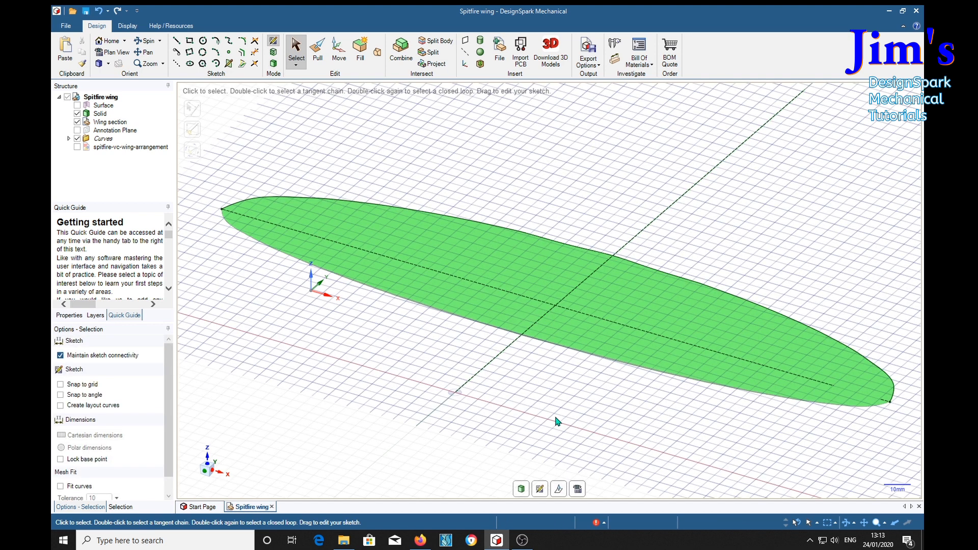
mouse_move(893, 395)
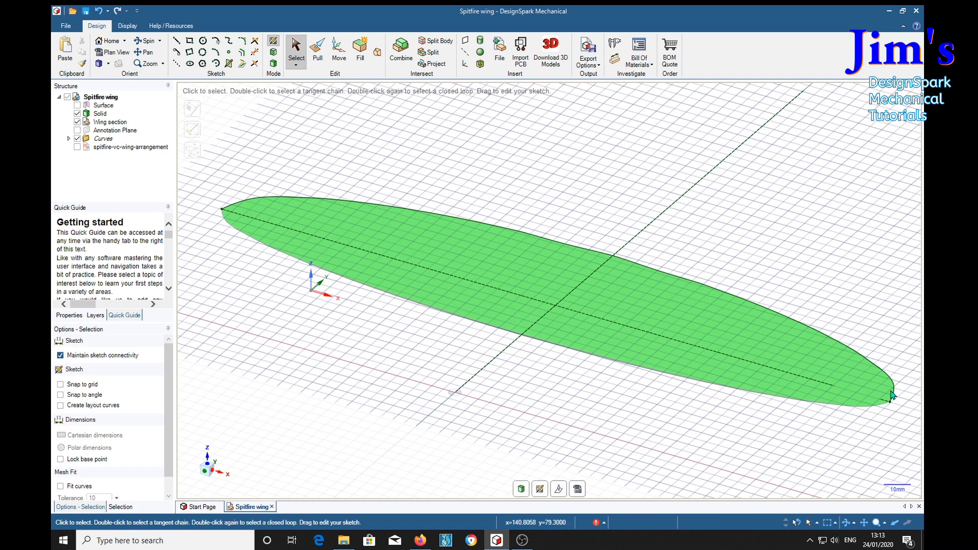
mouse_move(591, 439)
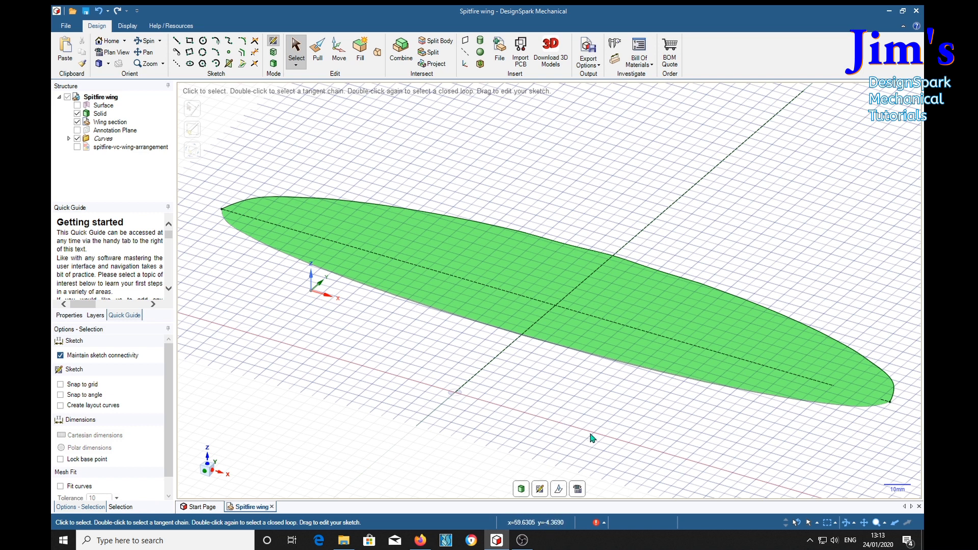
mouse_move(557, 482)
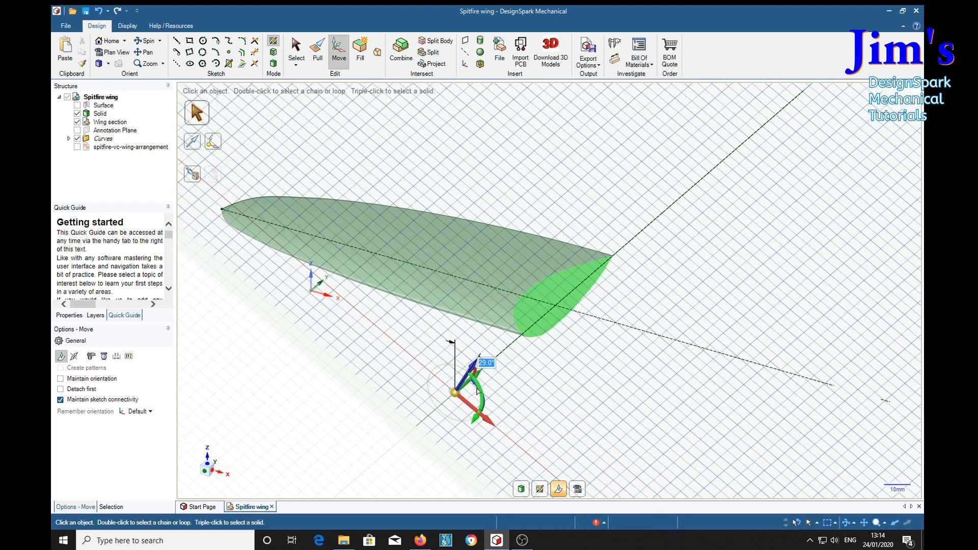
Rotate the wing section 90 degrees so the aerofoil profile faces the view
text(90)
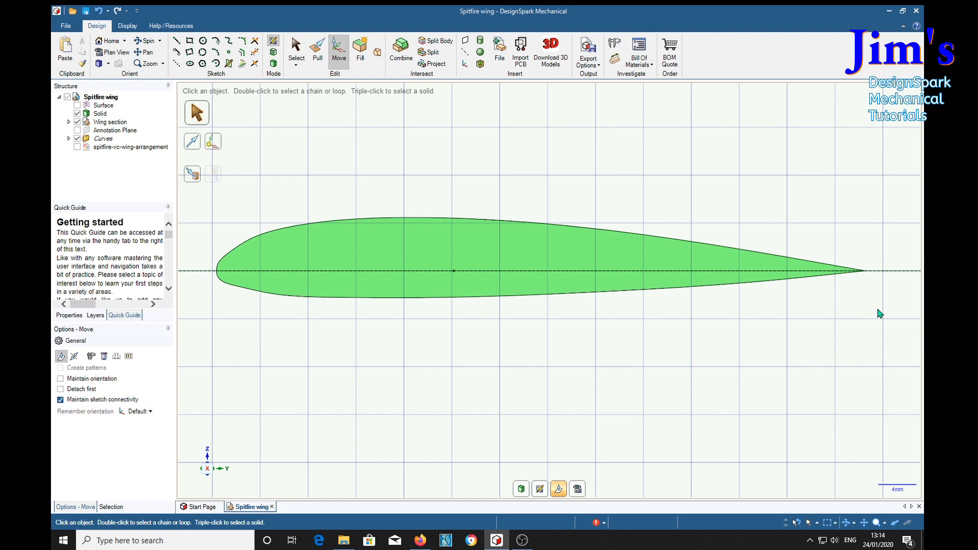
mouse_move(282, 310)
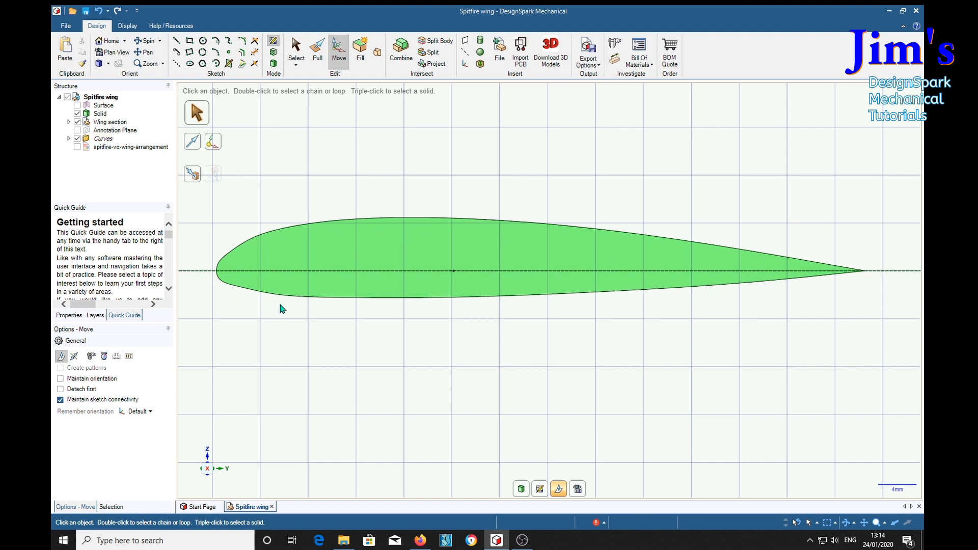
mouse_move(542, 405)
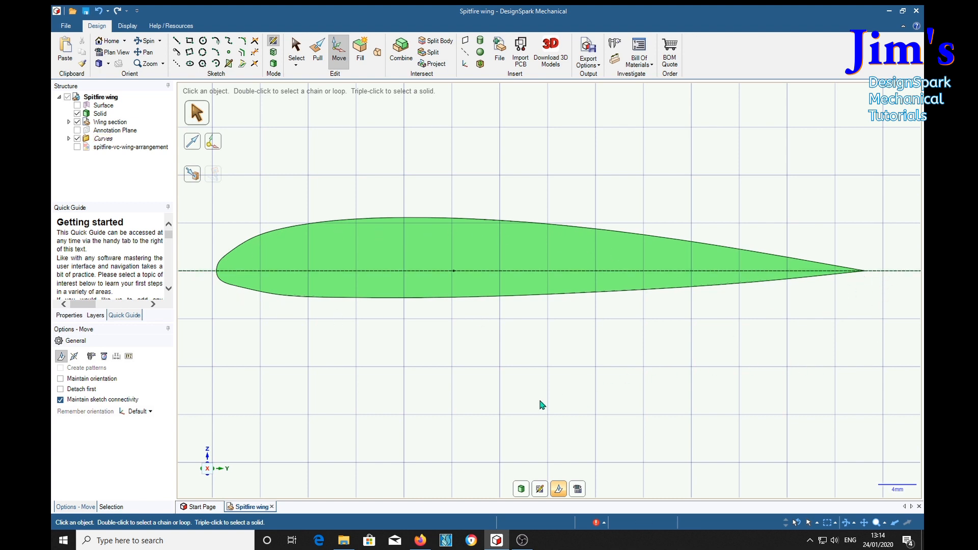
mouse_move(540, 355)
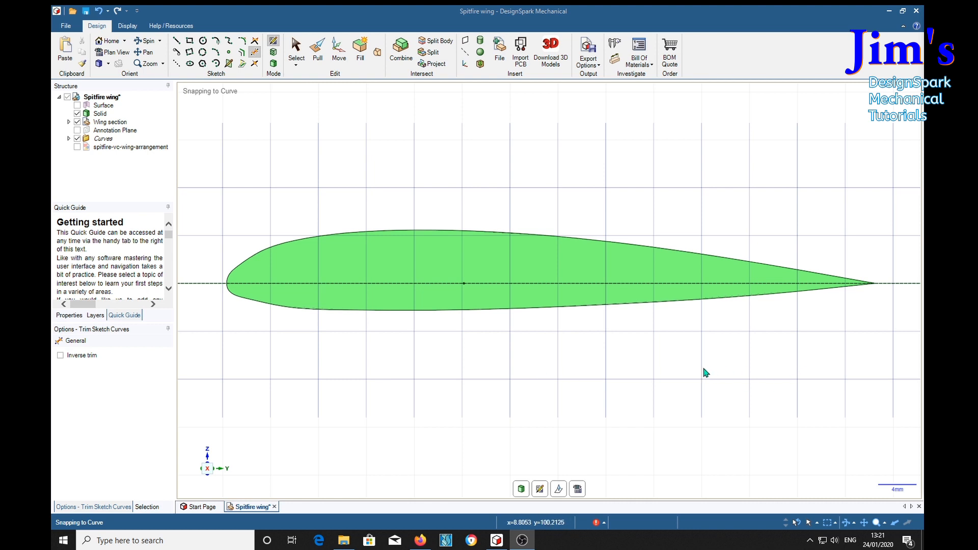
mouse_move(843, 313)
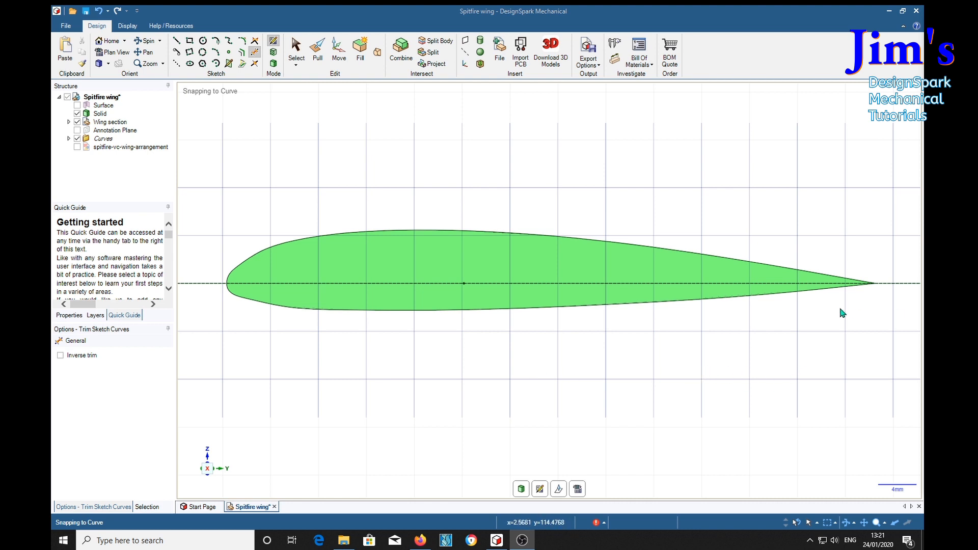
mouse_move(270, 195)
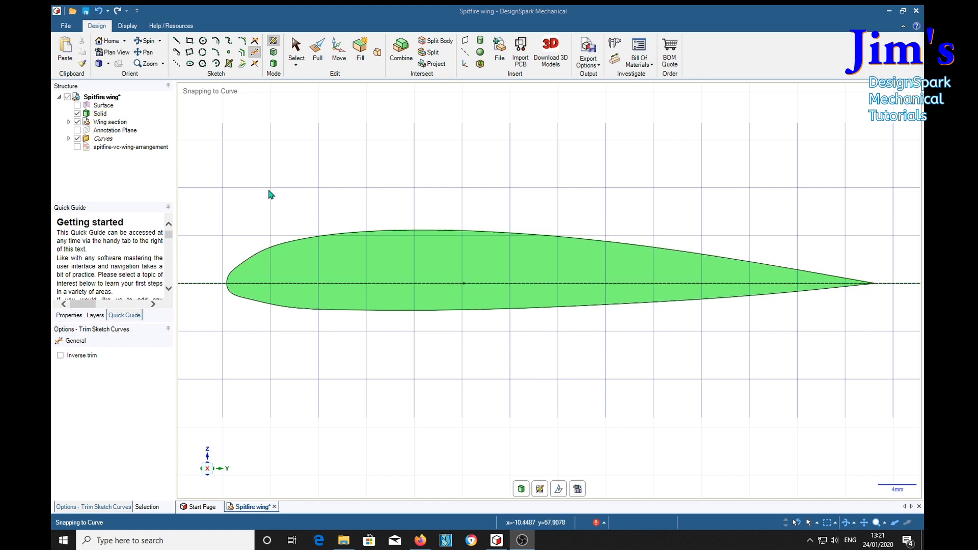
mouse_move(280, 159)
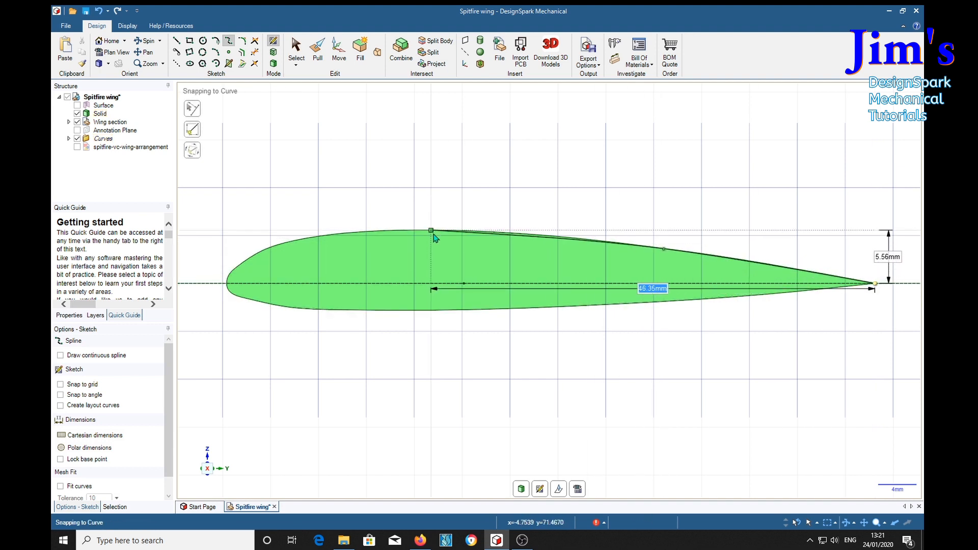
Trace a spline along the upper, leading and lower aerofoil edges, finishing at the trailing edge
drag(430, 230, 293, 244)
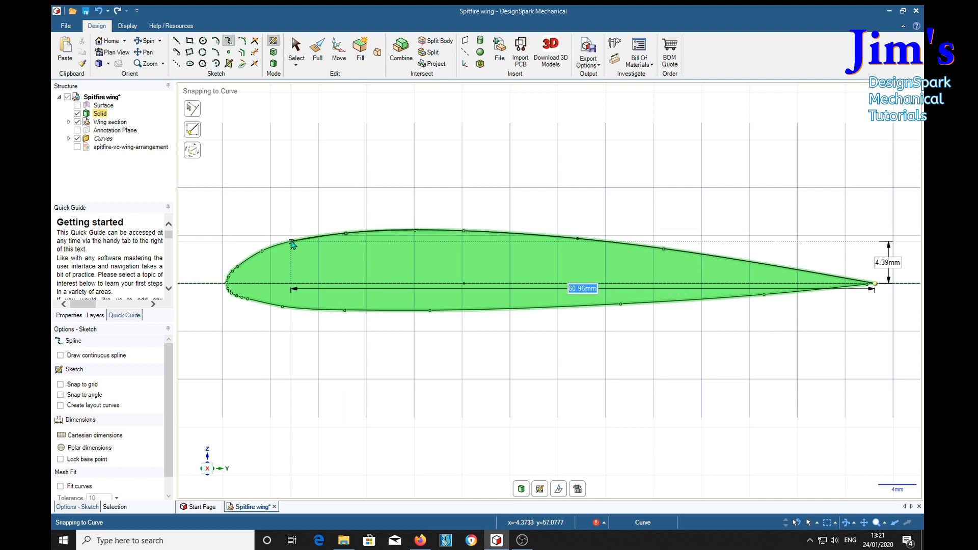
drag(290, 243, 324, 312)
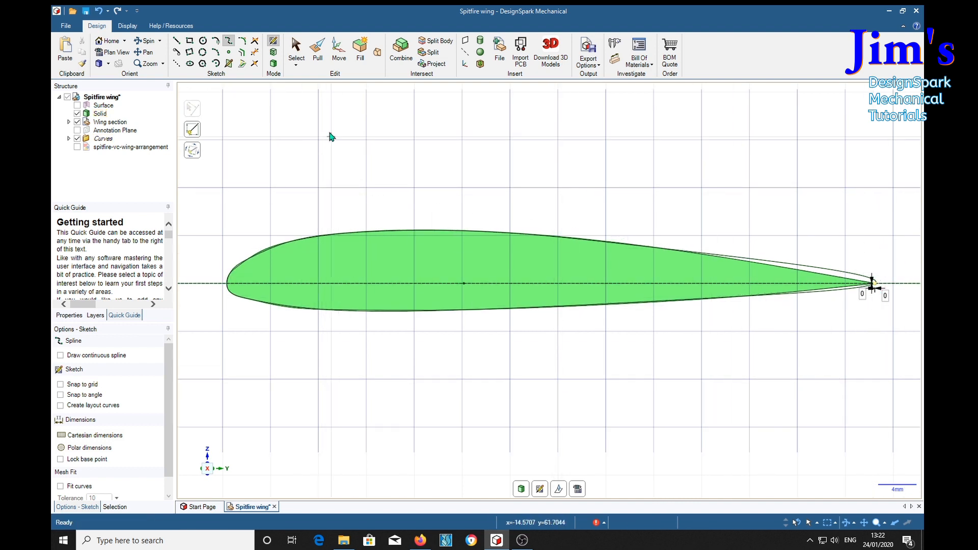
click(296, 48)
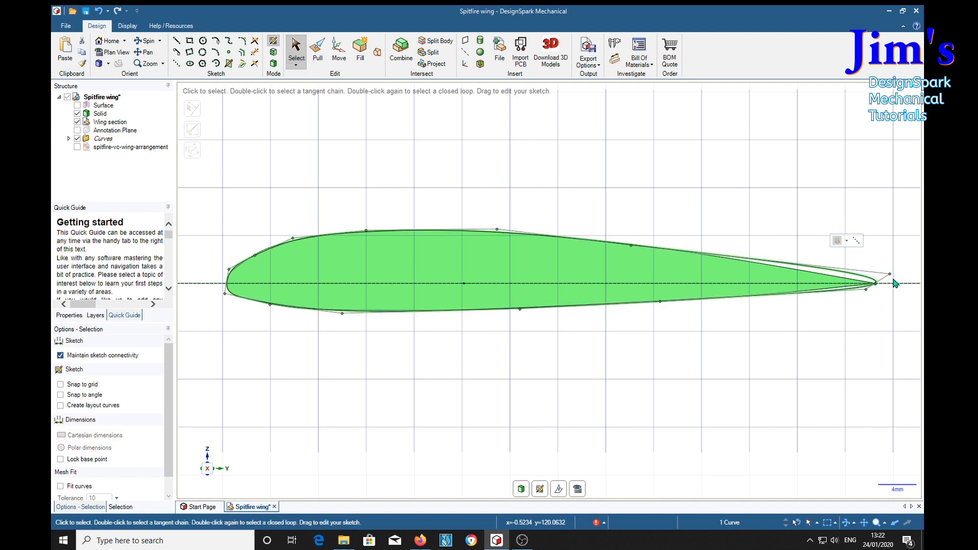
Adjust the spline control points so the curve hugs the aerofoil outline and closes at the trailing edge
drag(896, 282, 843, 273)
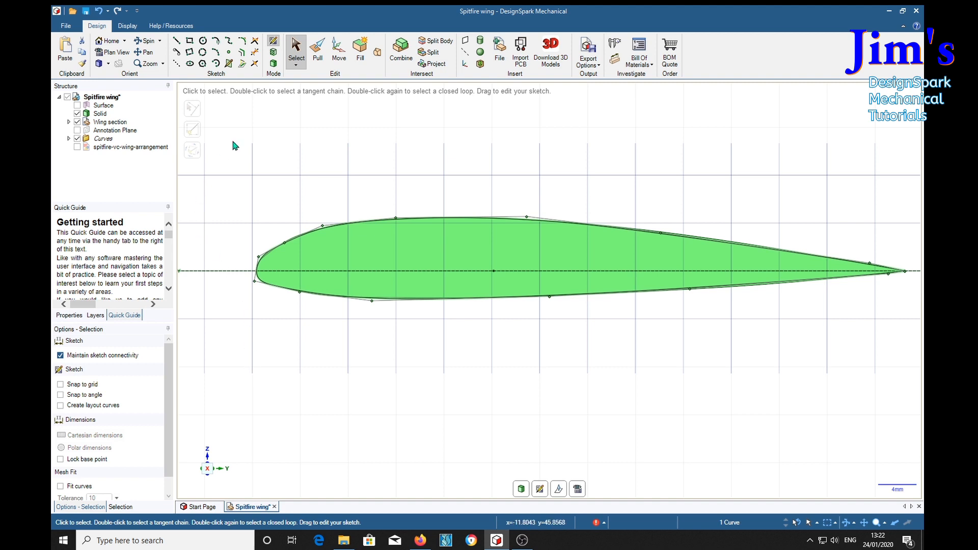
click(103, 105)
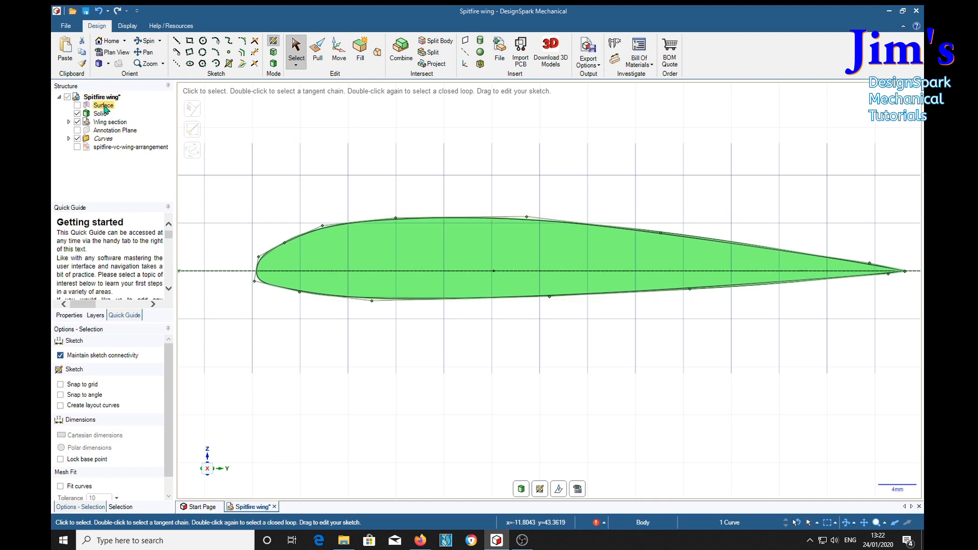
Delete the old solid and construction lines and points from the Structure tree, keeping the arrangement image
right_click(100, 104)
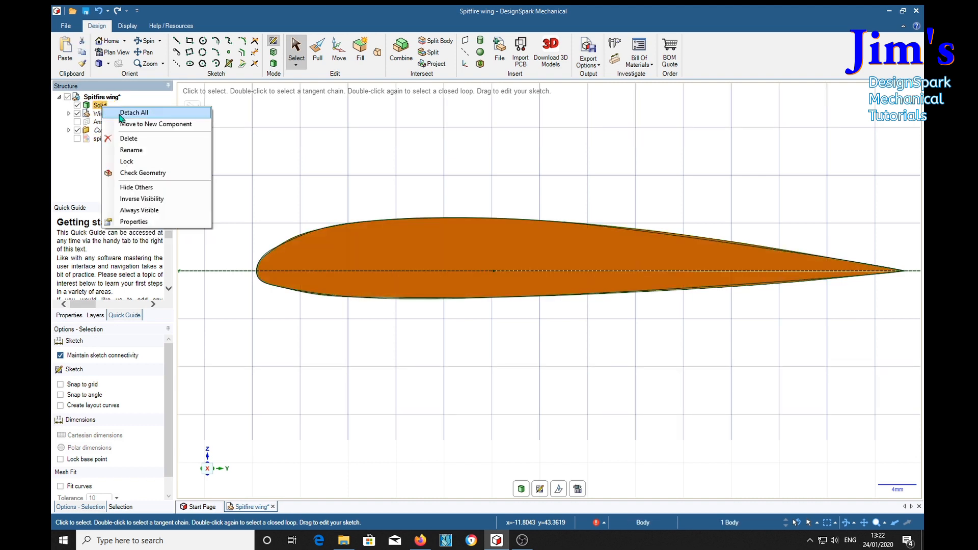
click(116, 105)
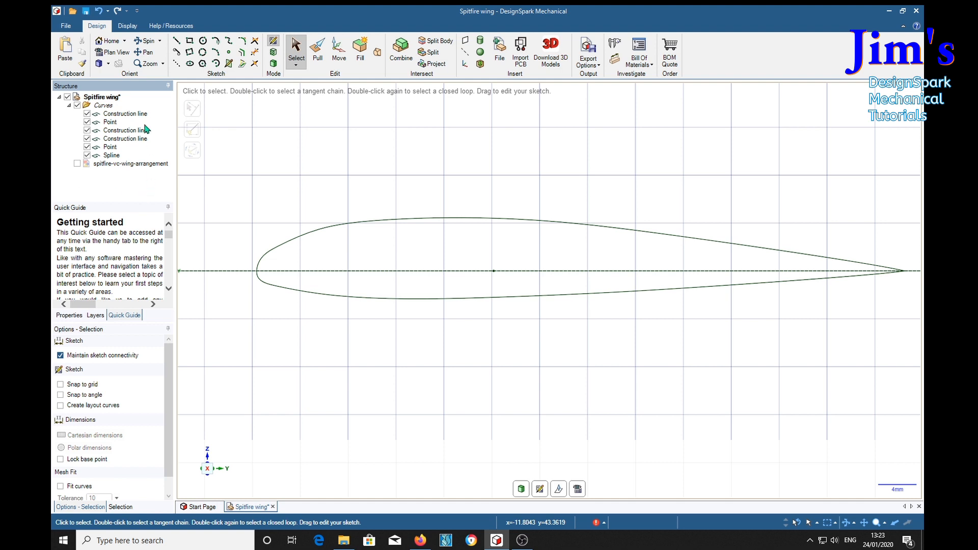
click(111, 155)
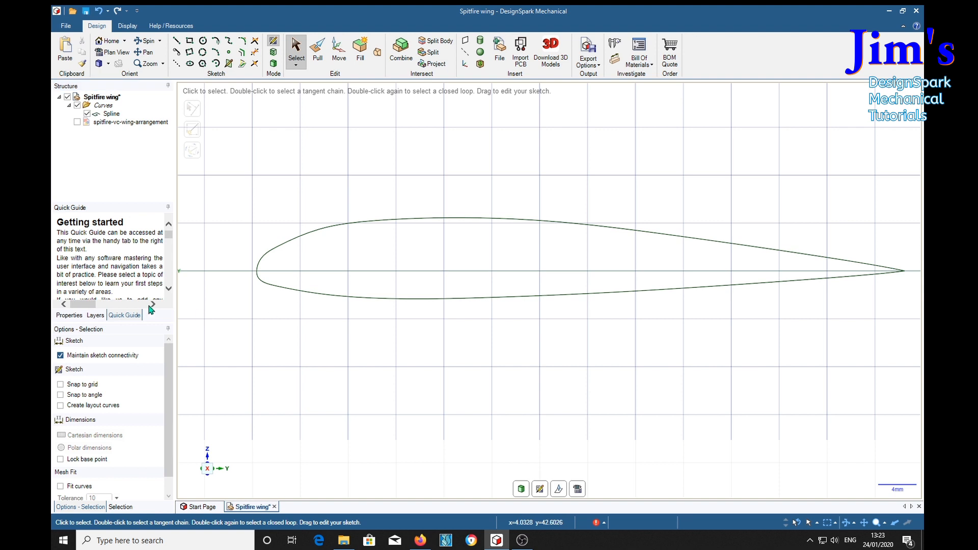
click(130, 121)
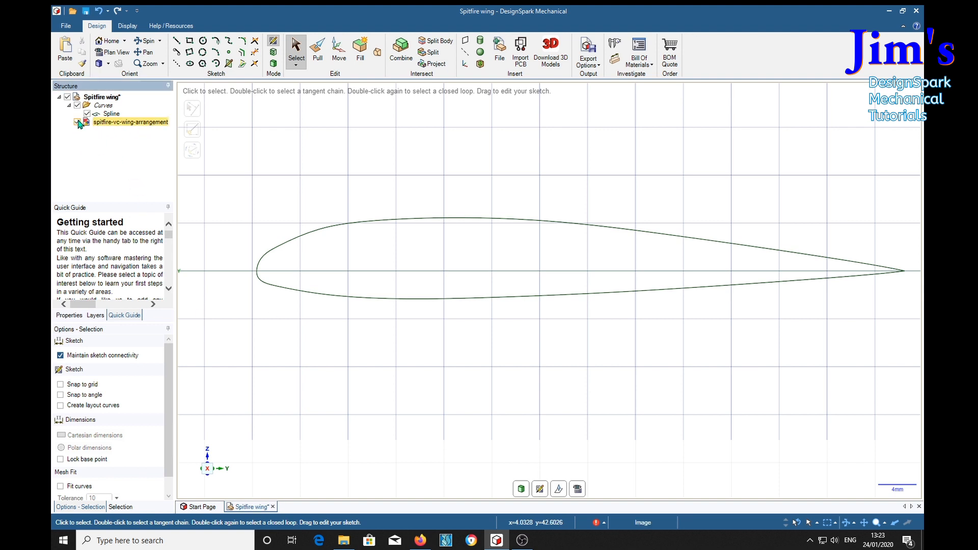
right_click(255, 168)
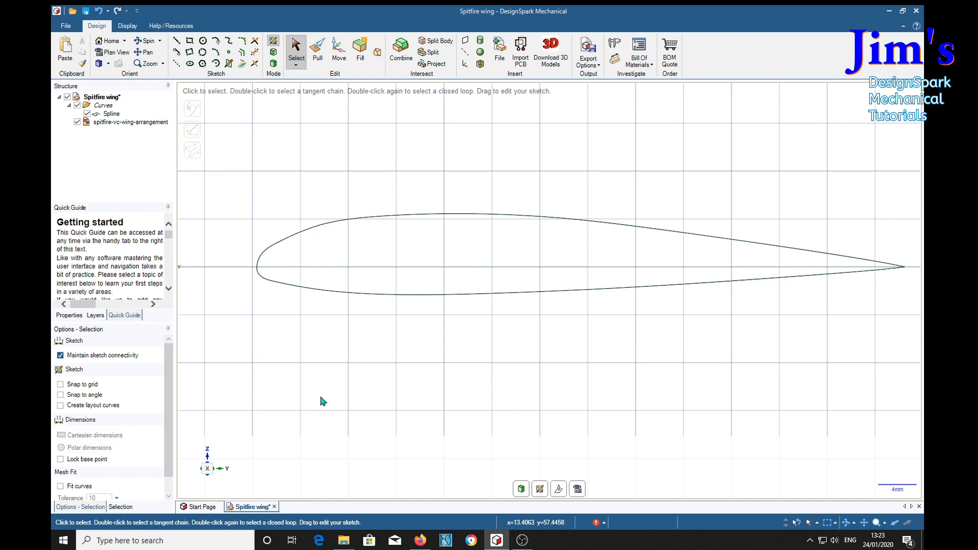
mouse_move(318, 402)
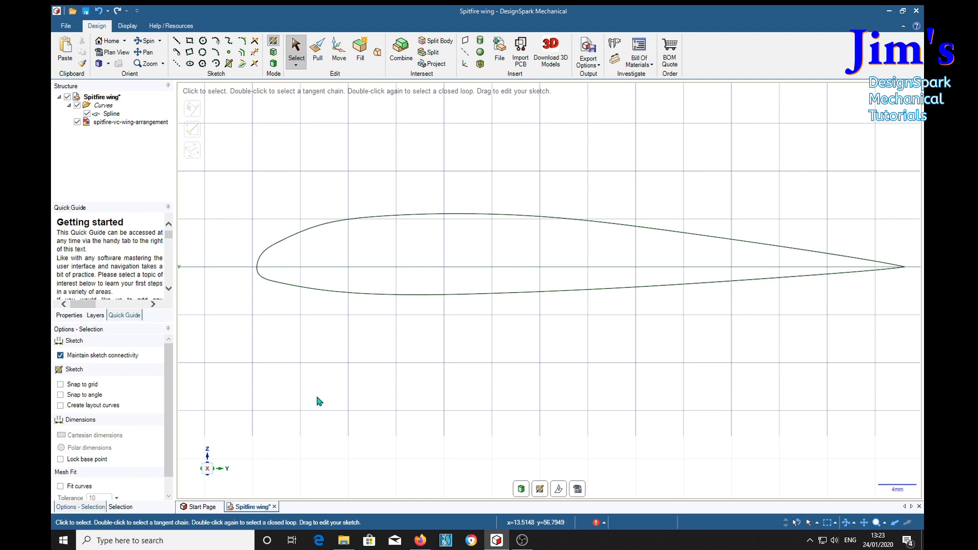
mouse_move(423, 365)
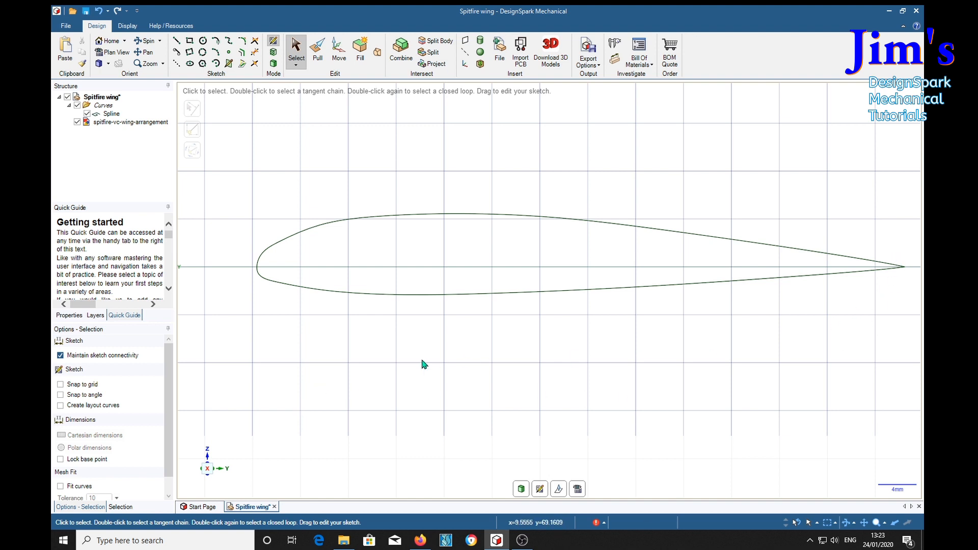
mouse_move(799, 400)
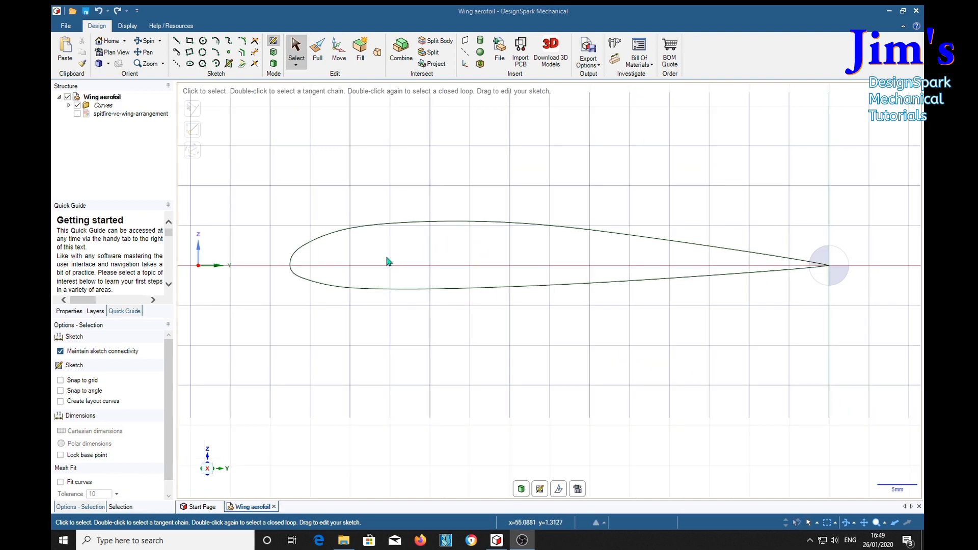
mouse_move(365, 246)
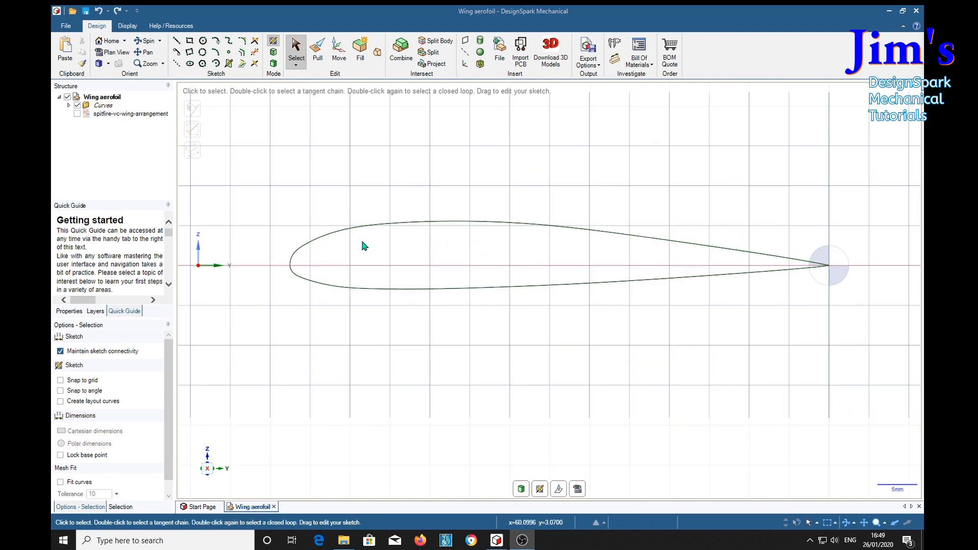
mouse_move(312, 268)
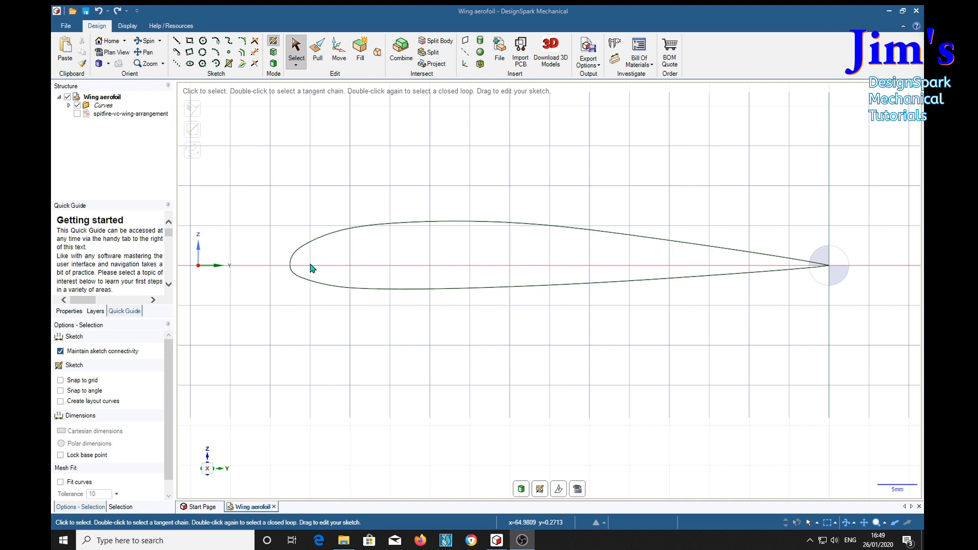
mouse_move(382, 238)
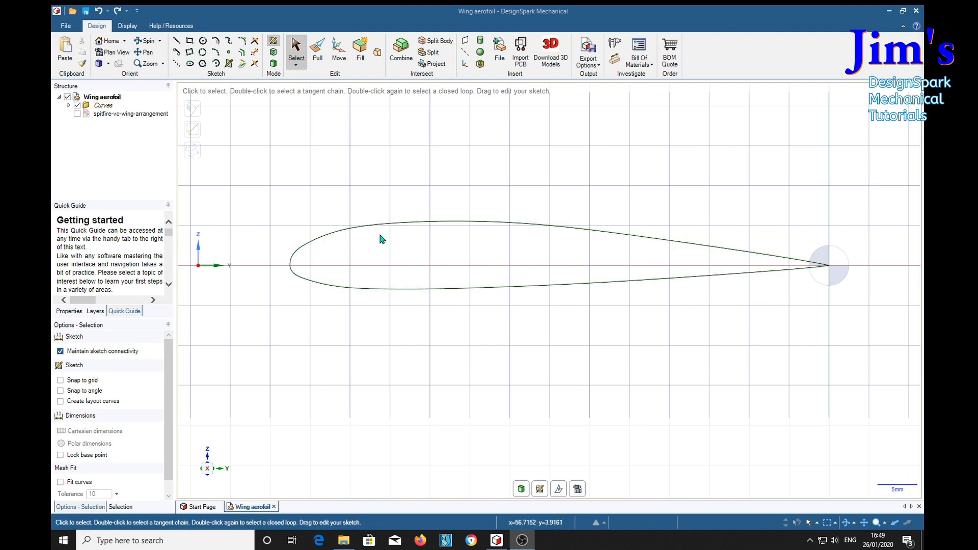
mouse_move(758, 279)
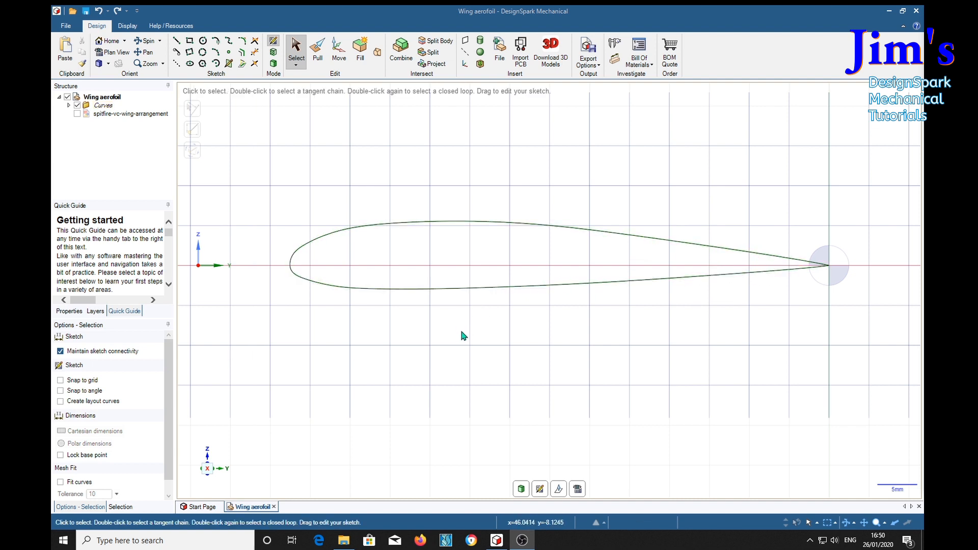
double_click(805, 267)
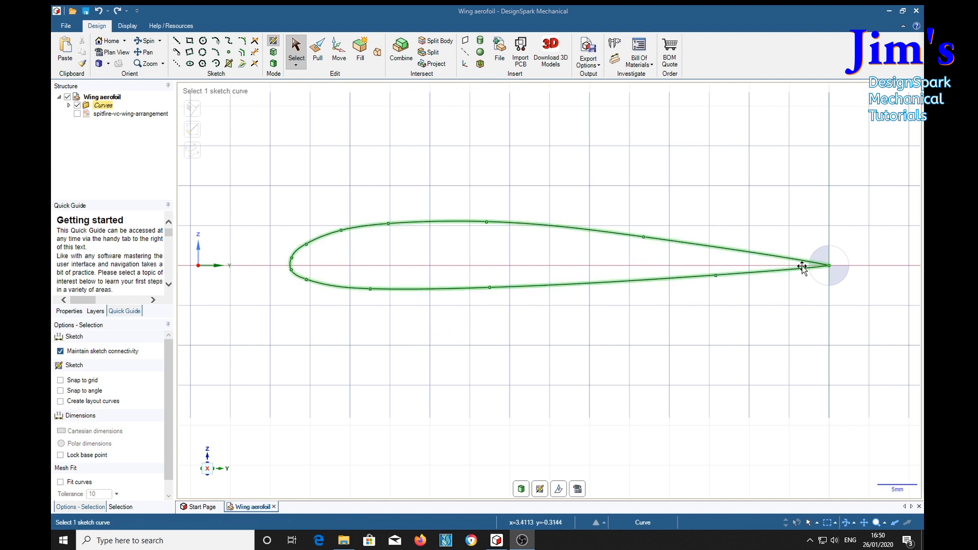
click(506, 254)
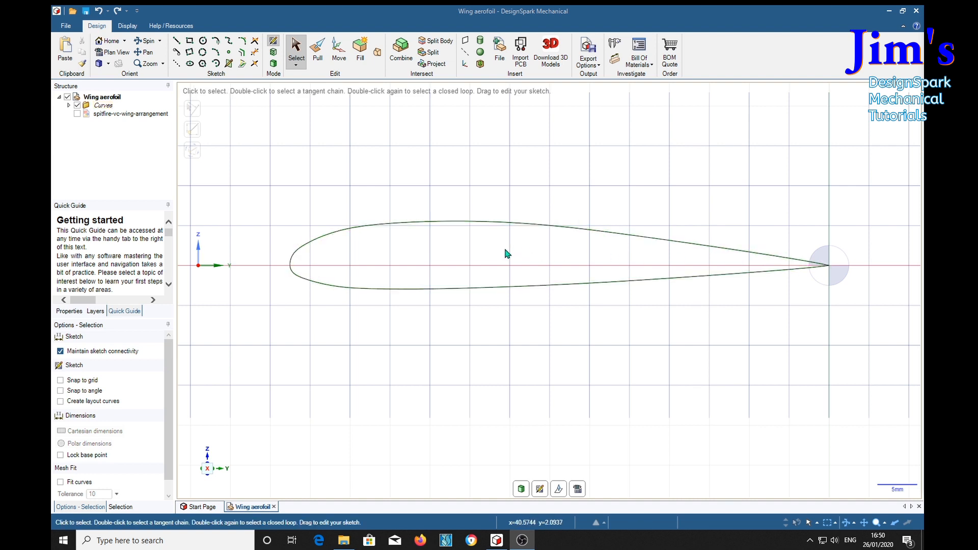
mouse_move(476, 262)
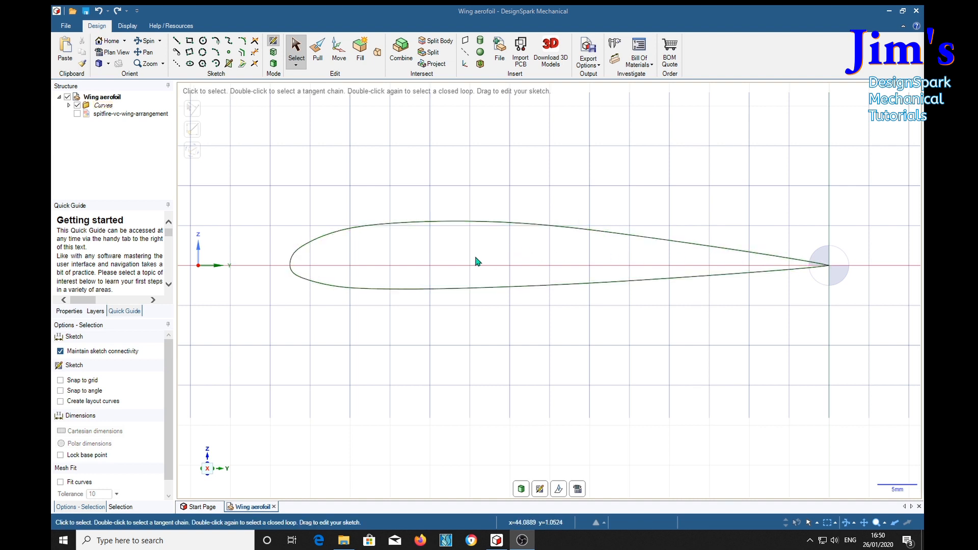
mouse_move(315, 263)
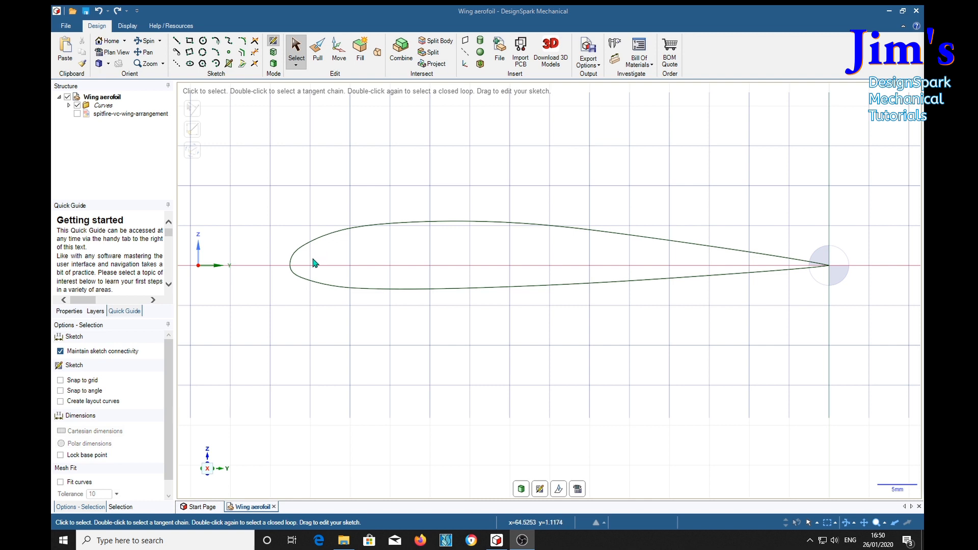
double_click(290, 266)
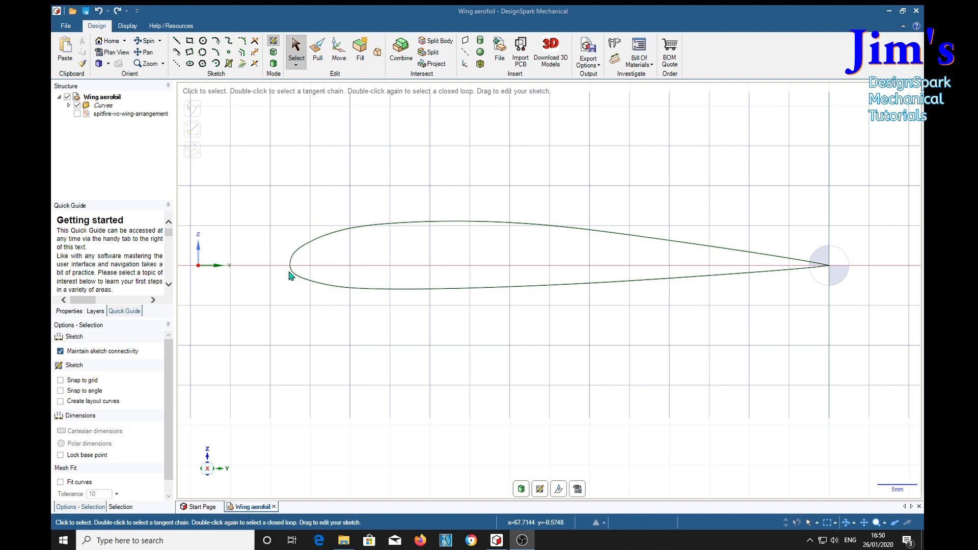
mouse_move(315, 258)
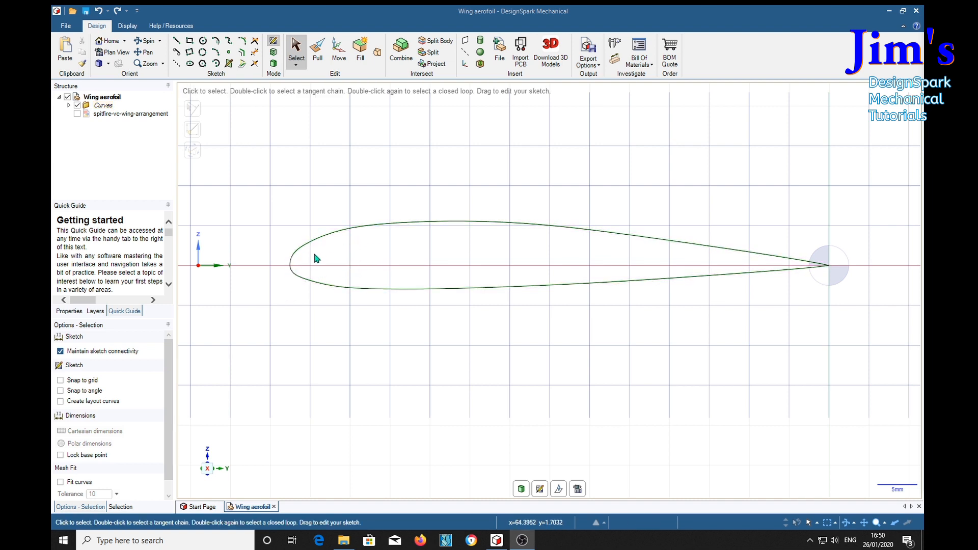
double_click(288, 262)
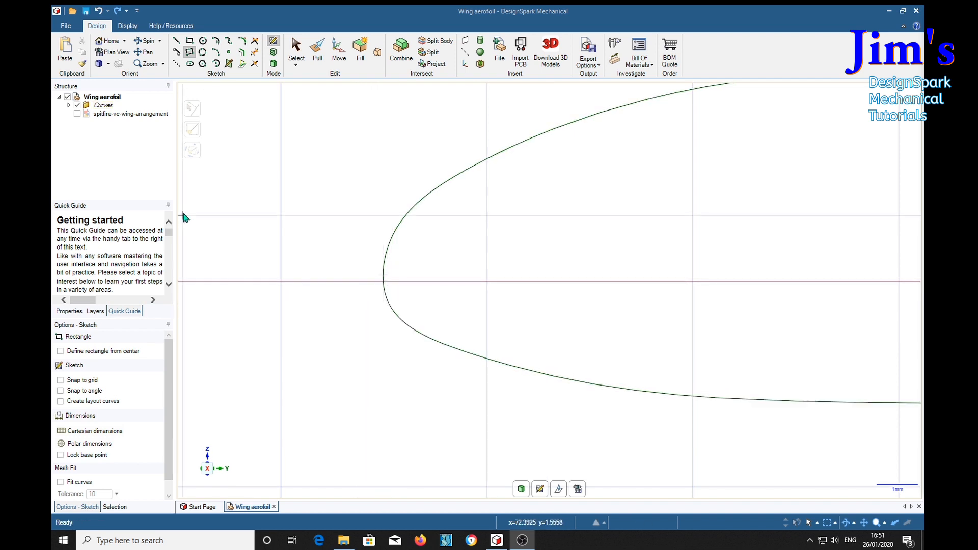
Draw a horizontal construction line along the chord axis ending at the aerofoil's nose point
click(178, 52)
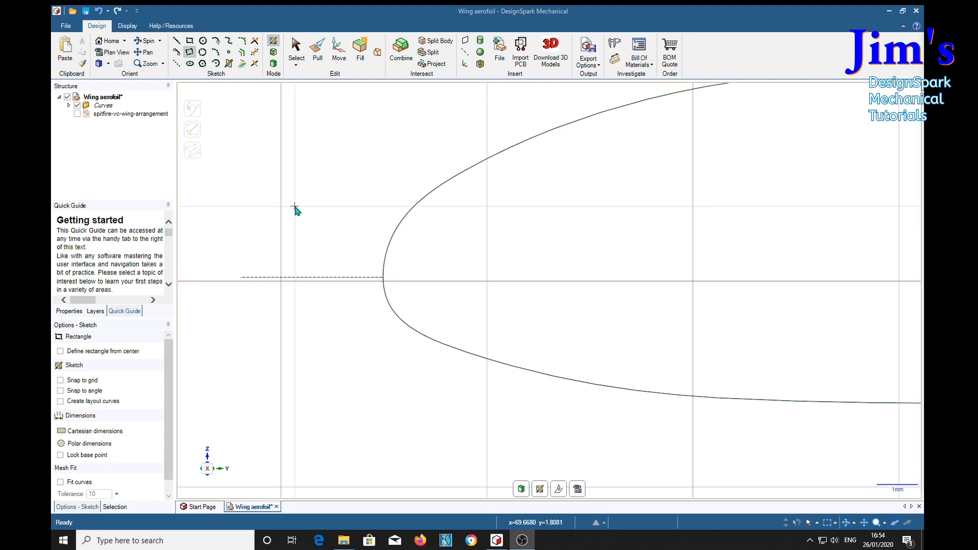
mouse_move(364, 271)
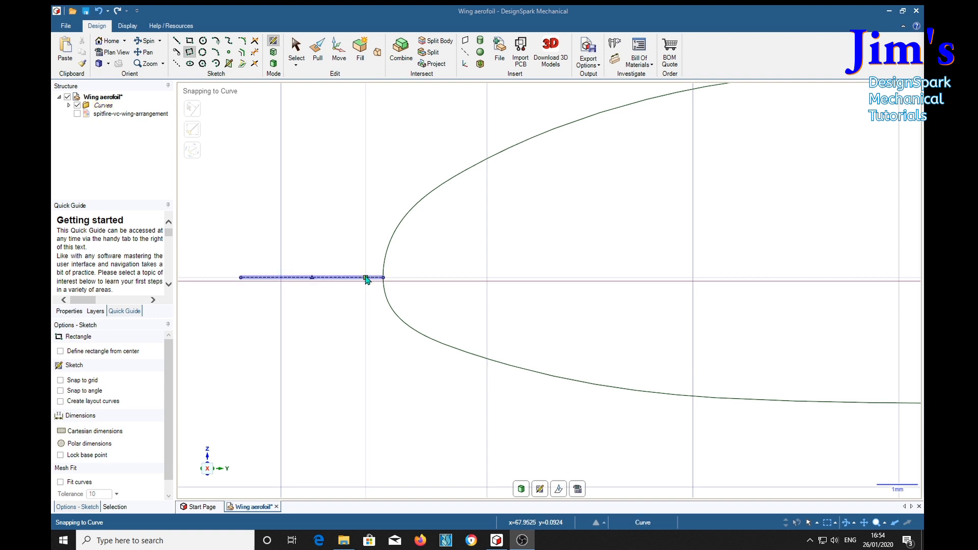
mouse_move(379, 279)
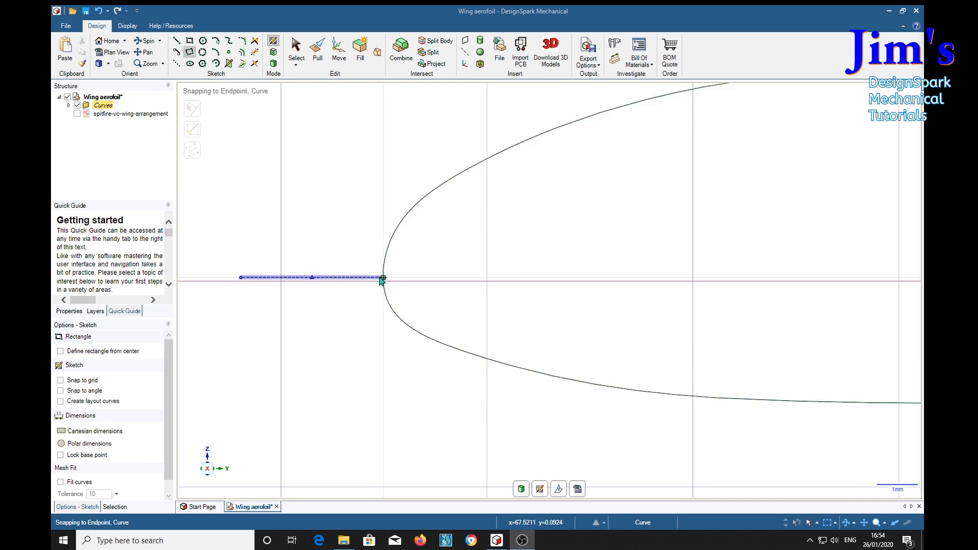
click(382, 279)
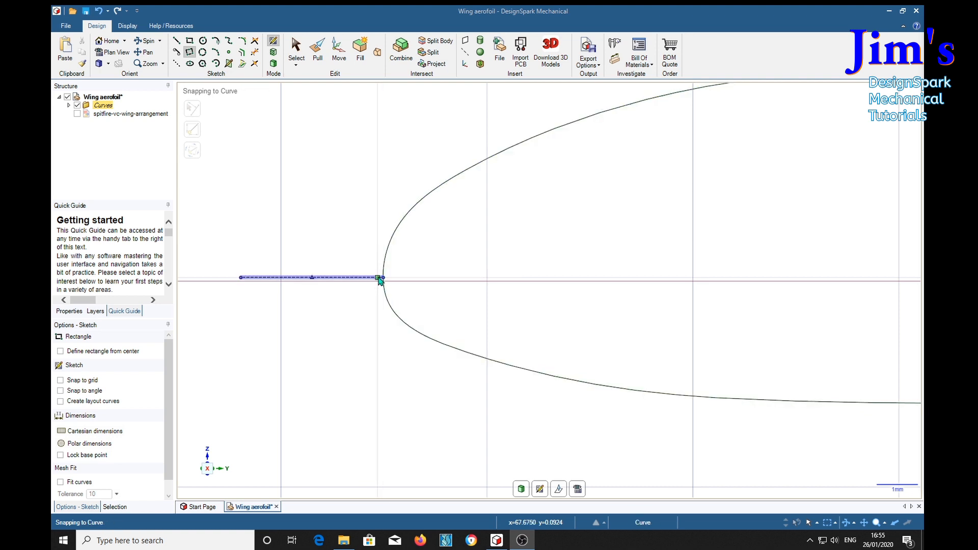
mouse_move(380, 278)
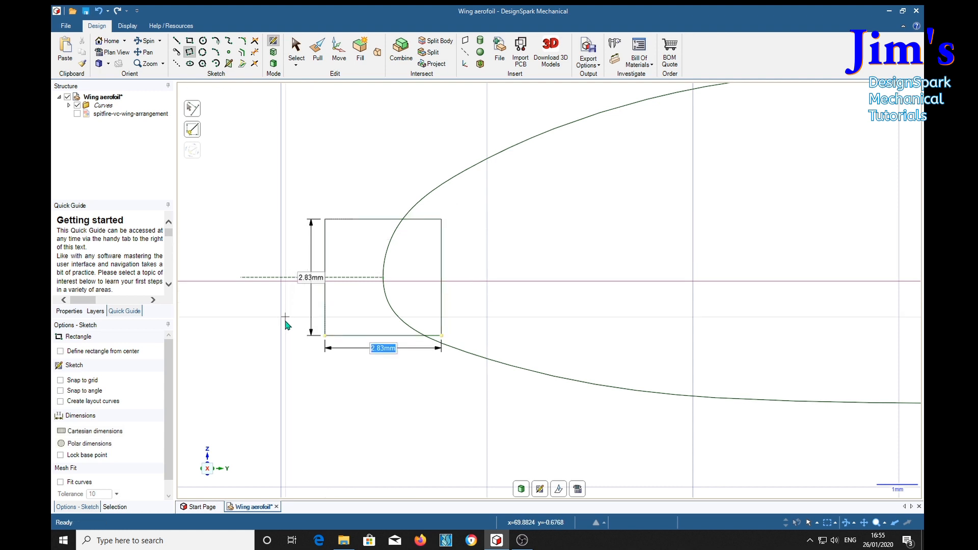
mouse_move(390, 401)
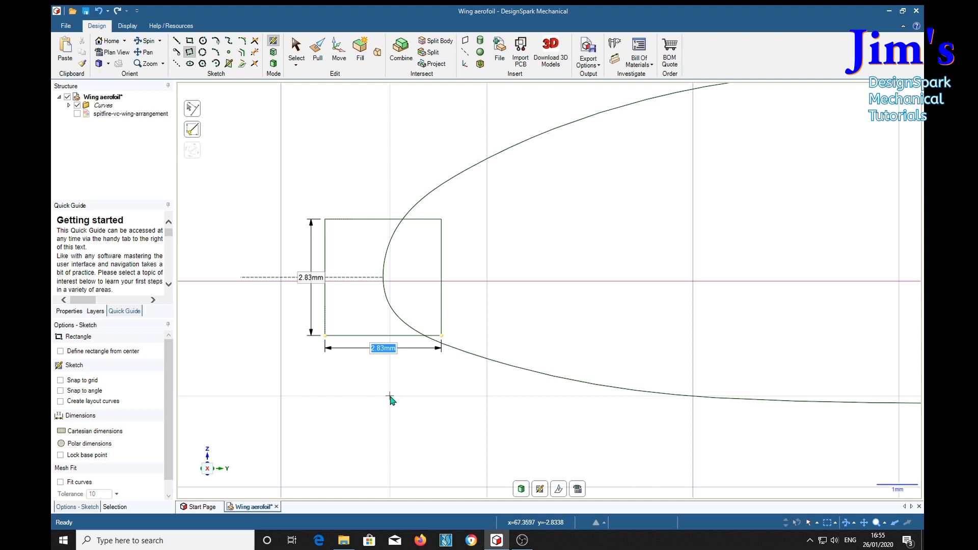
mouse_move(387, 432)
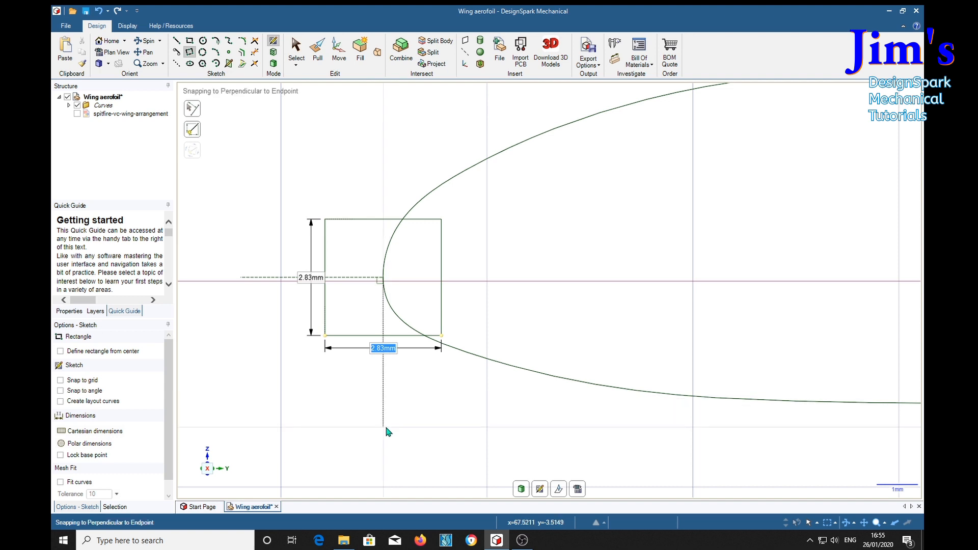
Sketch a square at the leading edge sized 1 mm wide by 1 mm high
text(1mm)
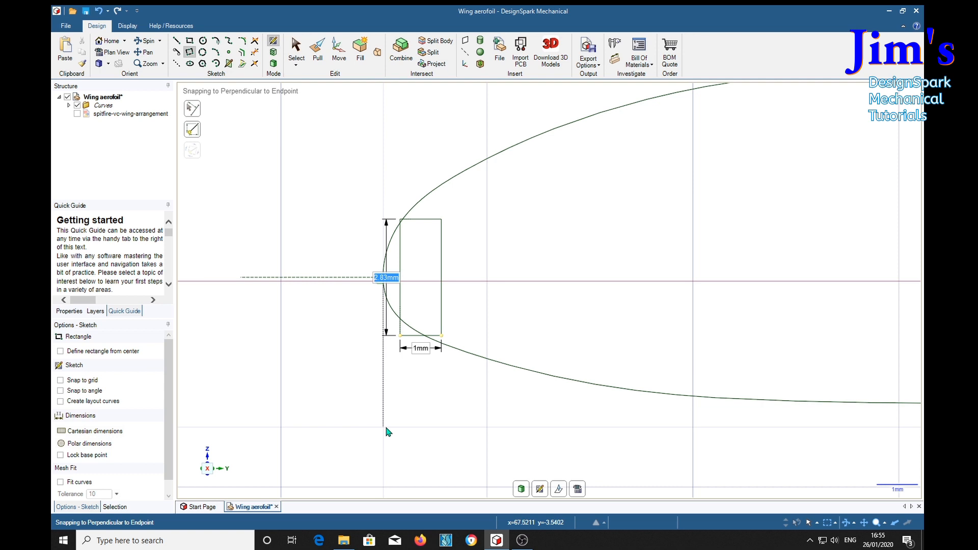
text(1mm)
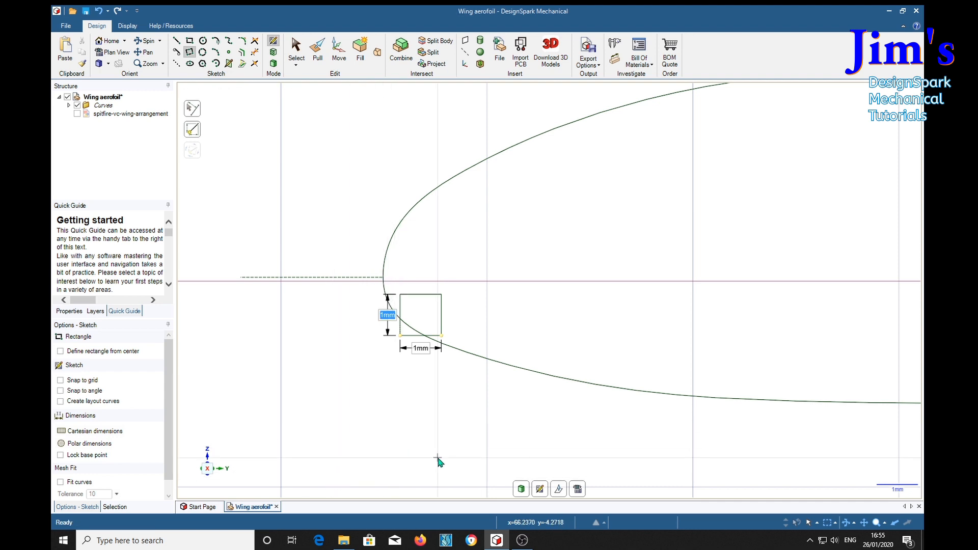
mouse_move(312, 343)
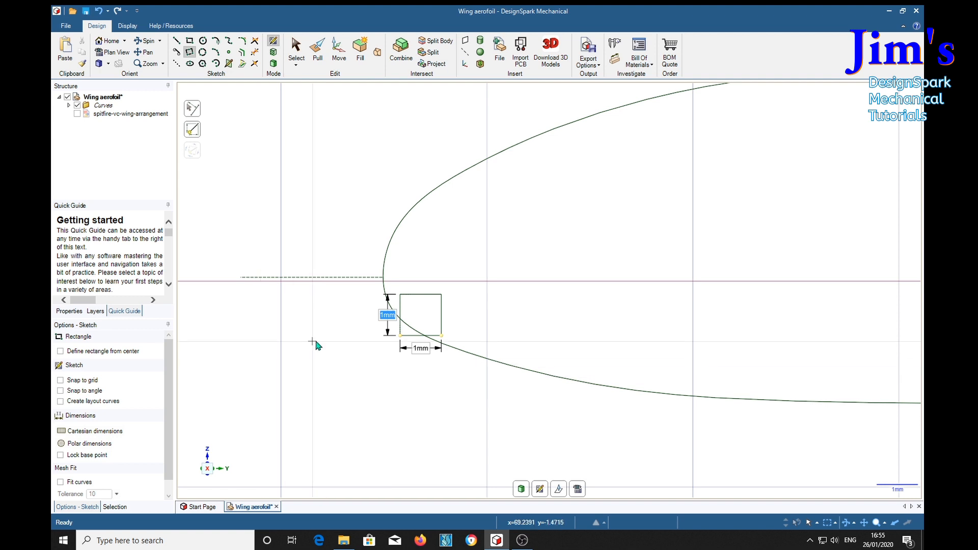
mouse_move(367, 412)
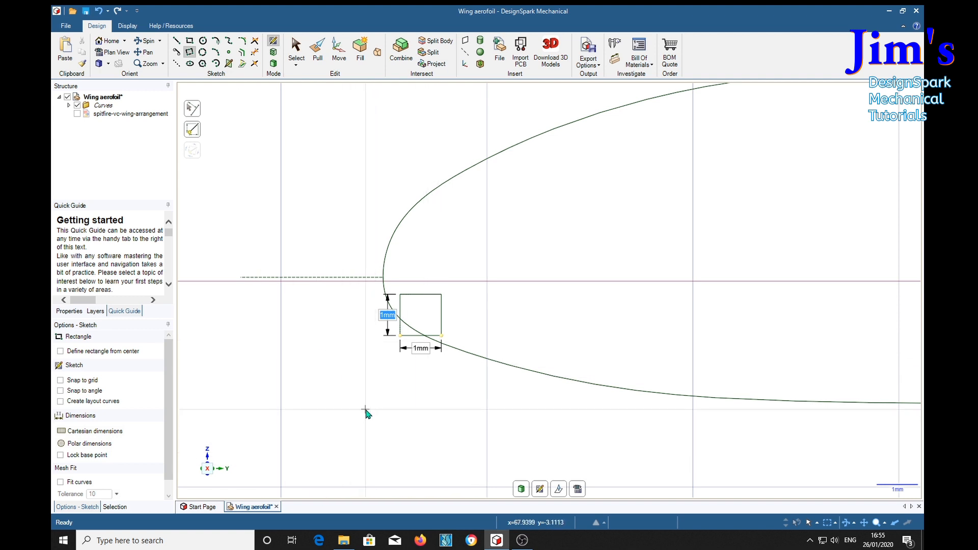
mouse_move(324, 333)
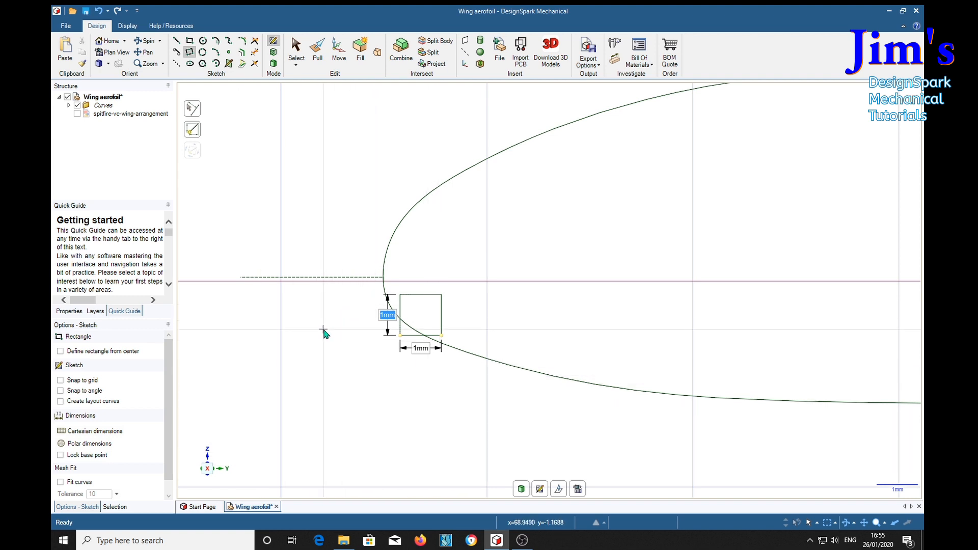
mouse_move(435, 383)
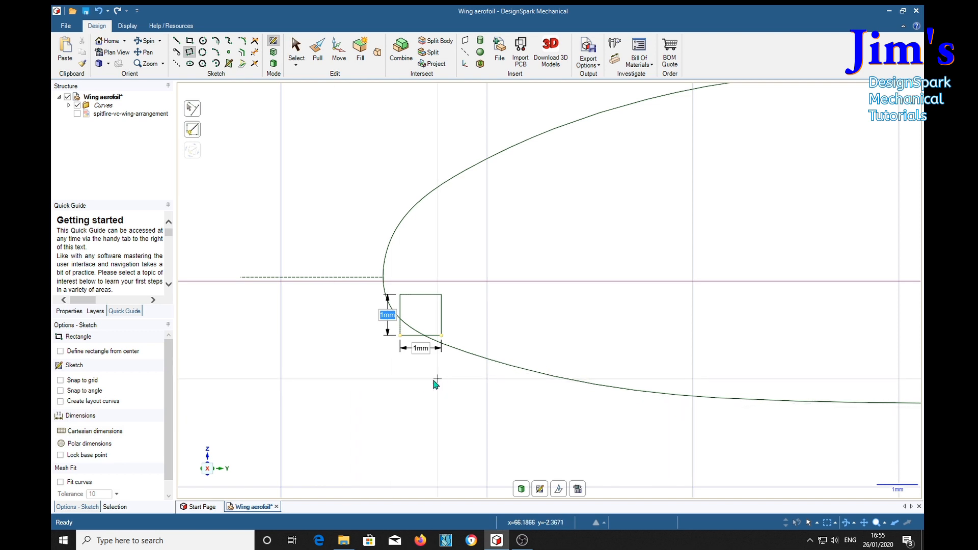
mouse_move(349, 106)
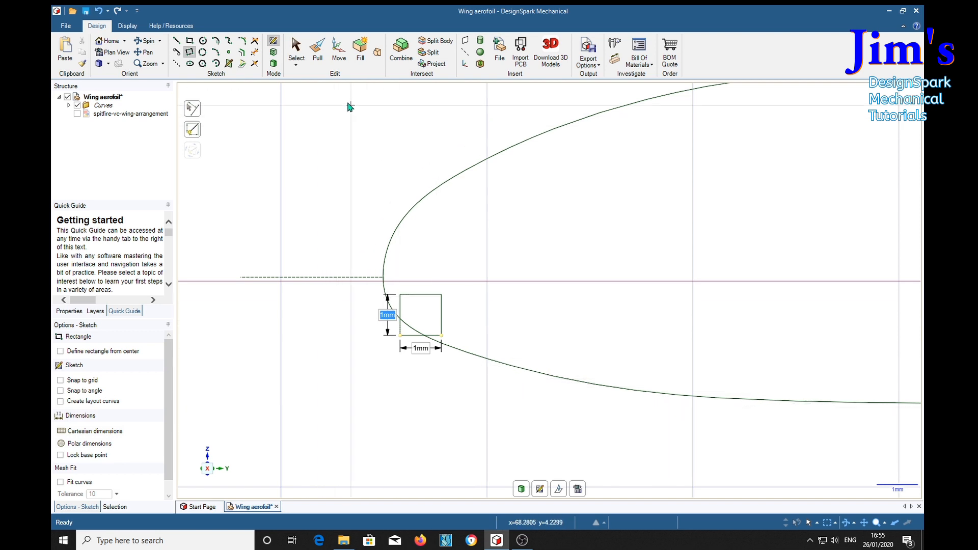
click(338, 48)
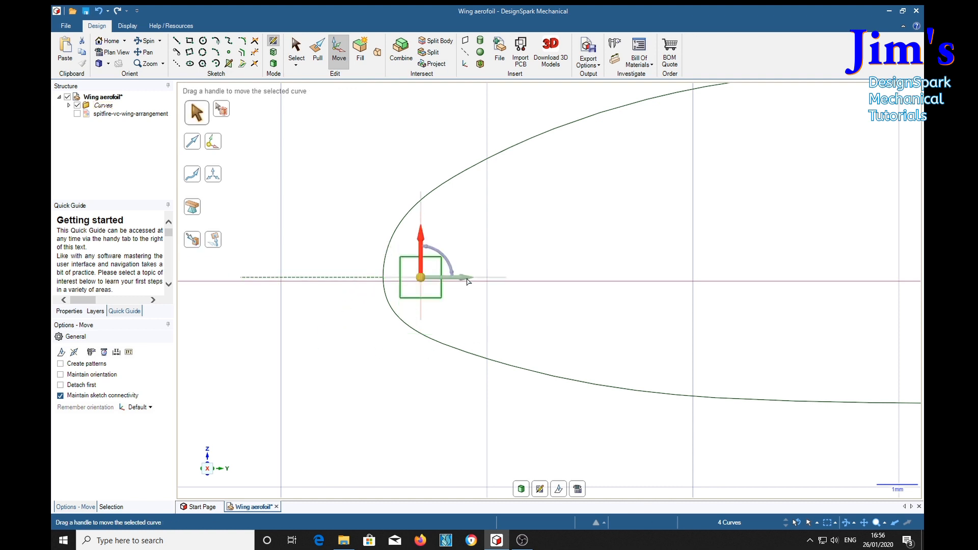
Move the 1 mm square up so it straddles the aerofoil's leading edge
drag(468, 277, 450, 281)
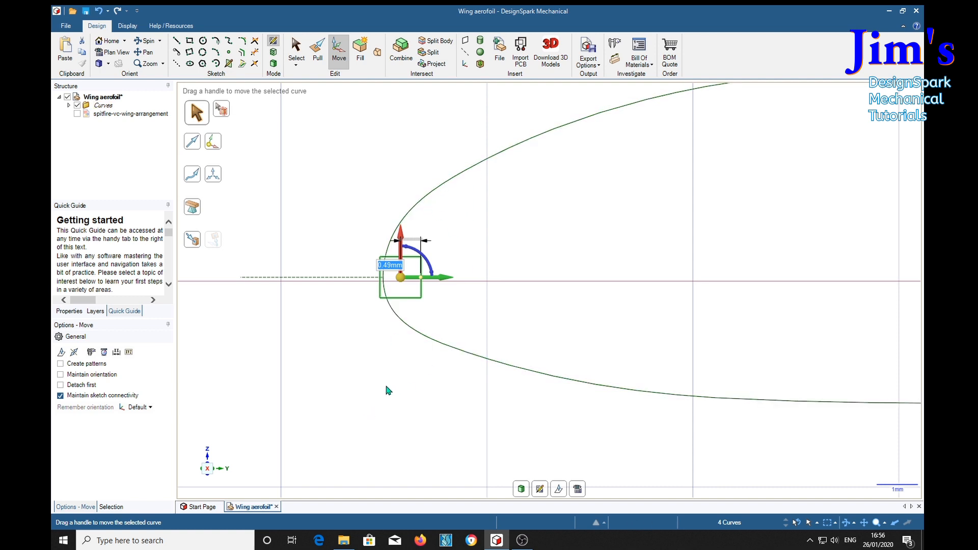
mouse_move(394, 418)
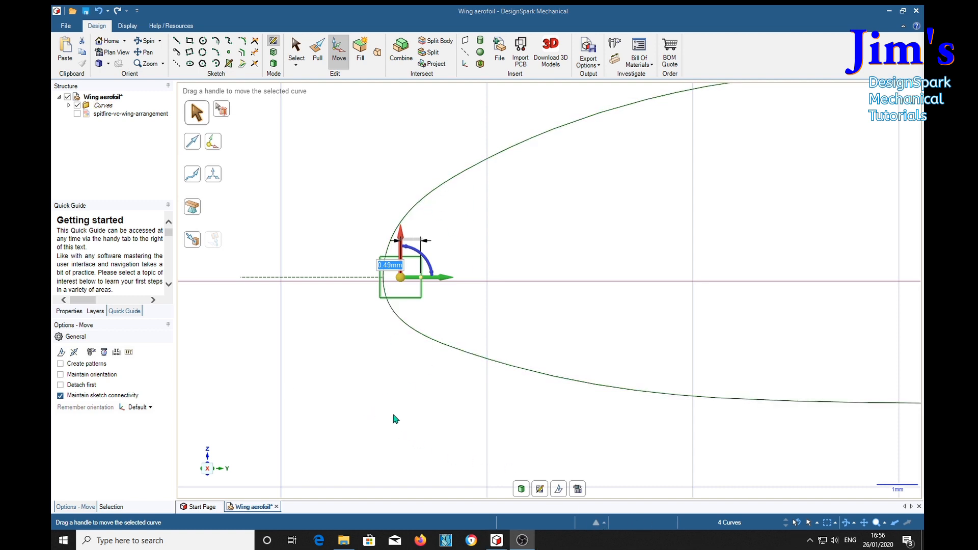
mouse_move(455, 262)
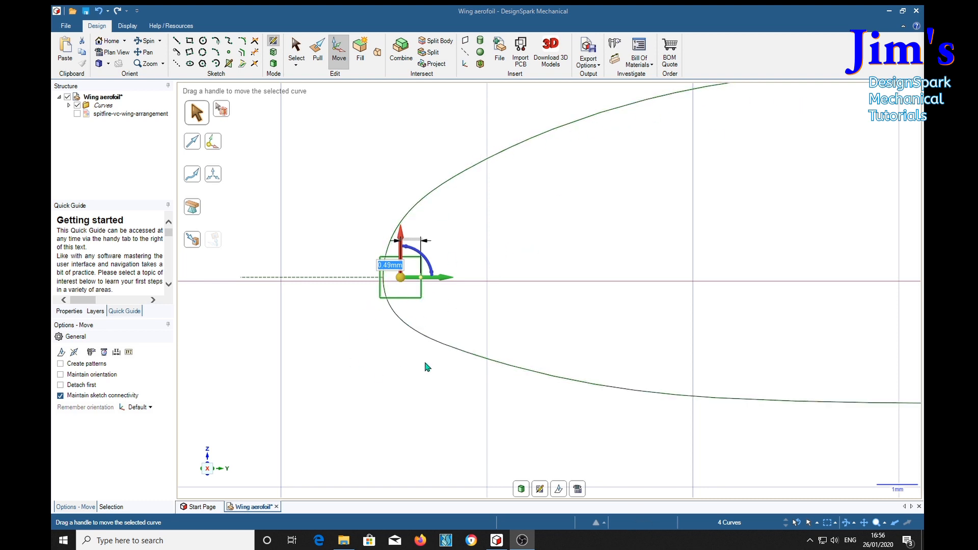
mouse_move(390, 412)
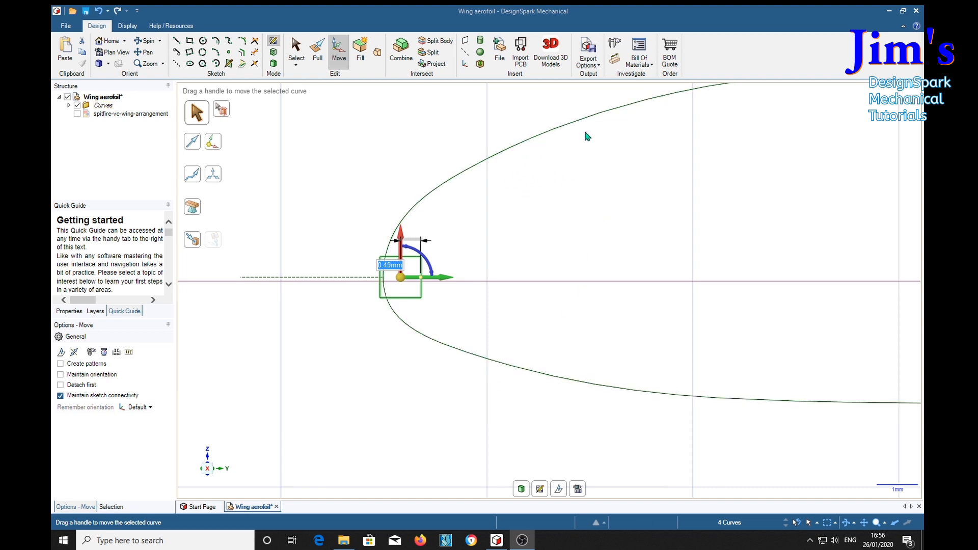
mouse_move(468, 445)
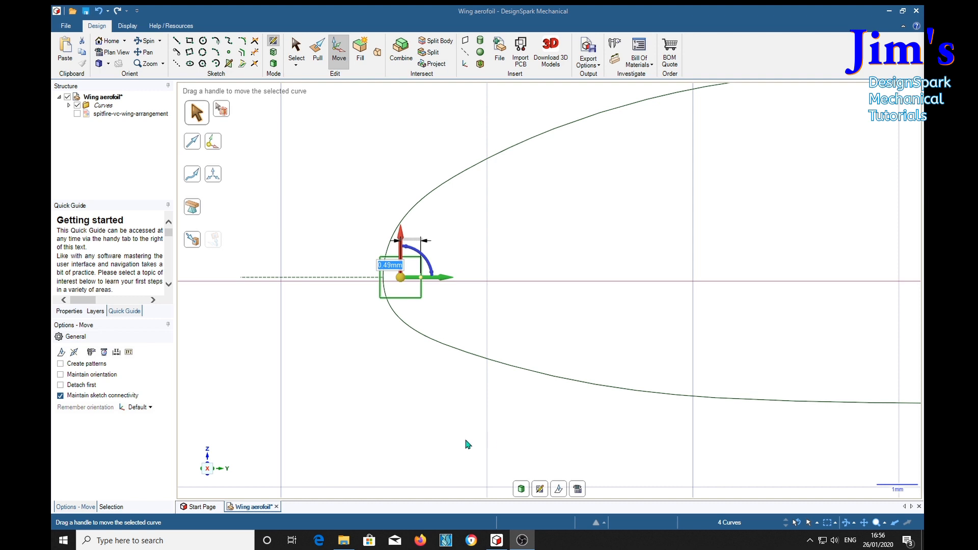
mouse_move(327, 356)
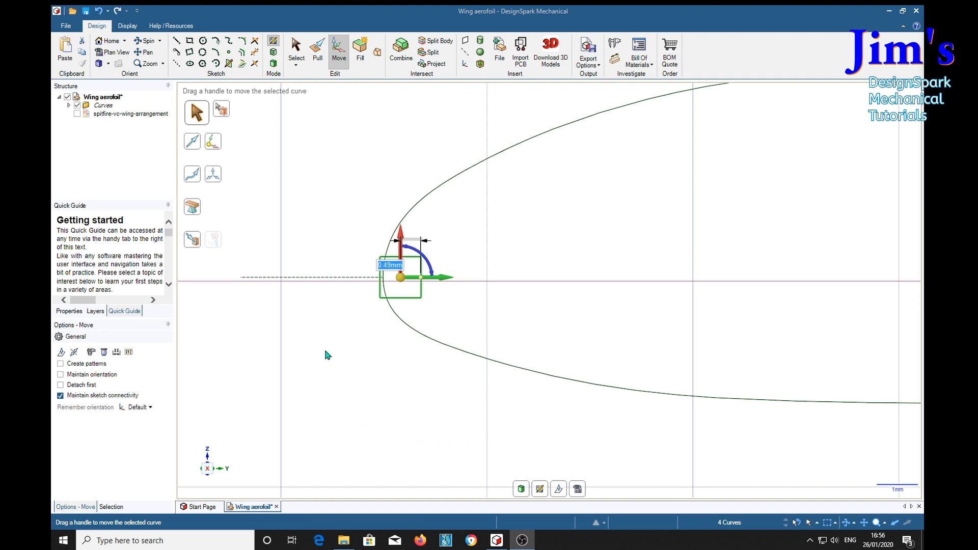
mouse_move(365, 190)
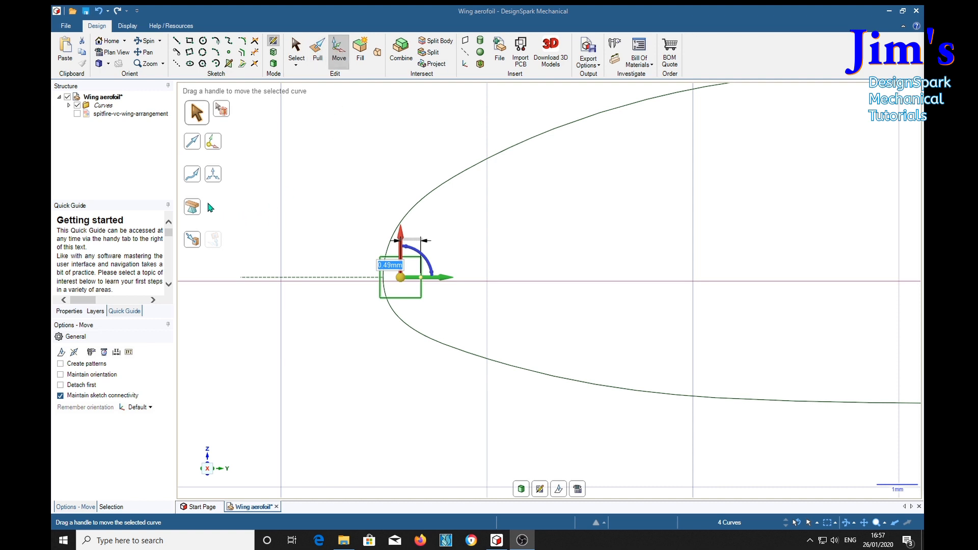
mouse_move(193, 174)
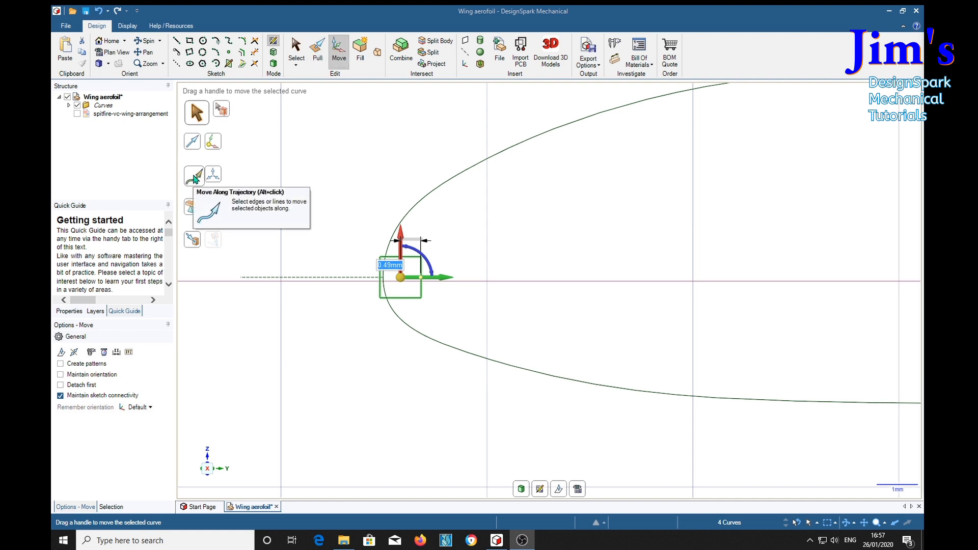
Switch the Move to follow the aerofoil curve as trajectory and zoom out to the full profile
click(193, 176)
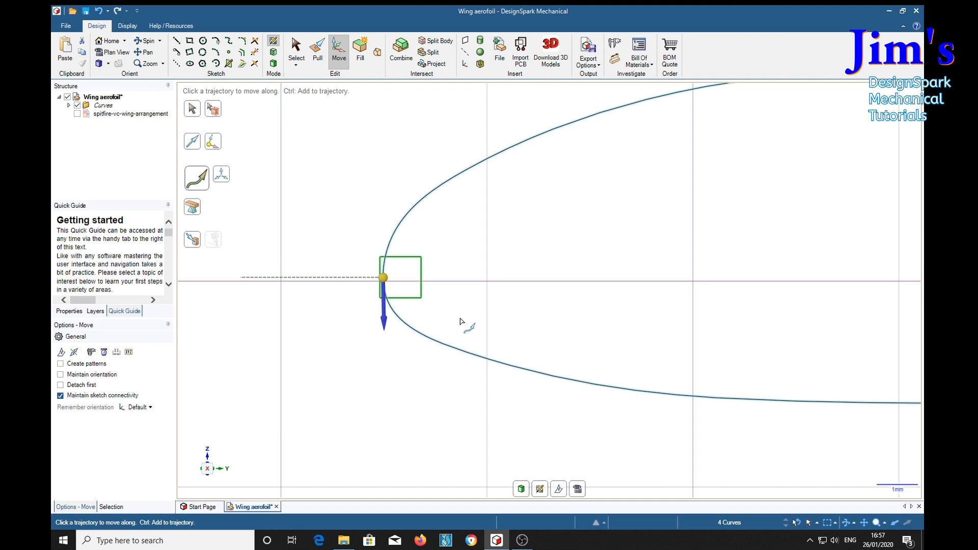
mouse_move(390, 339)
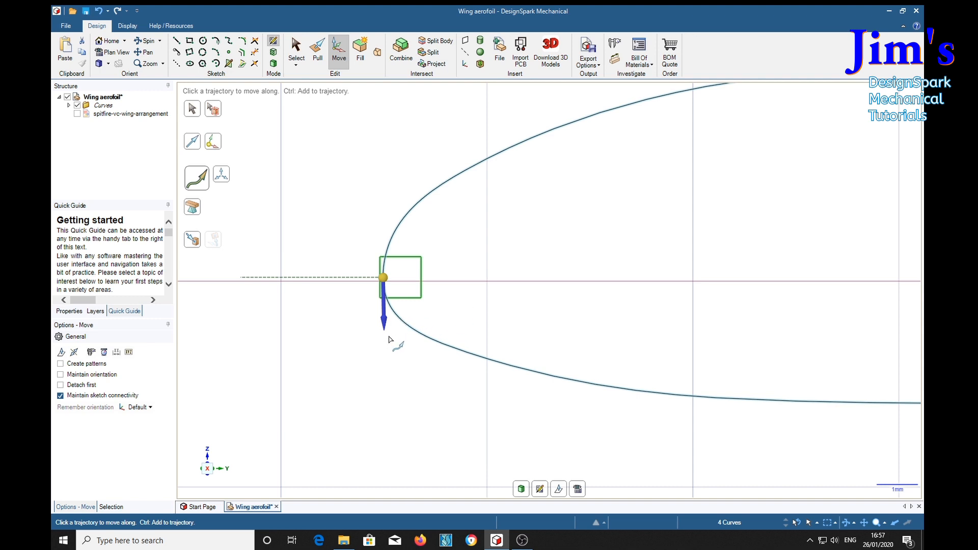
mouse_move(370, 378)
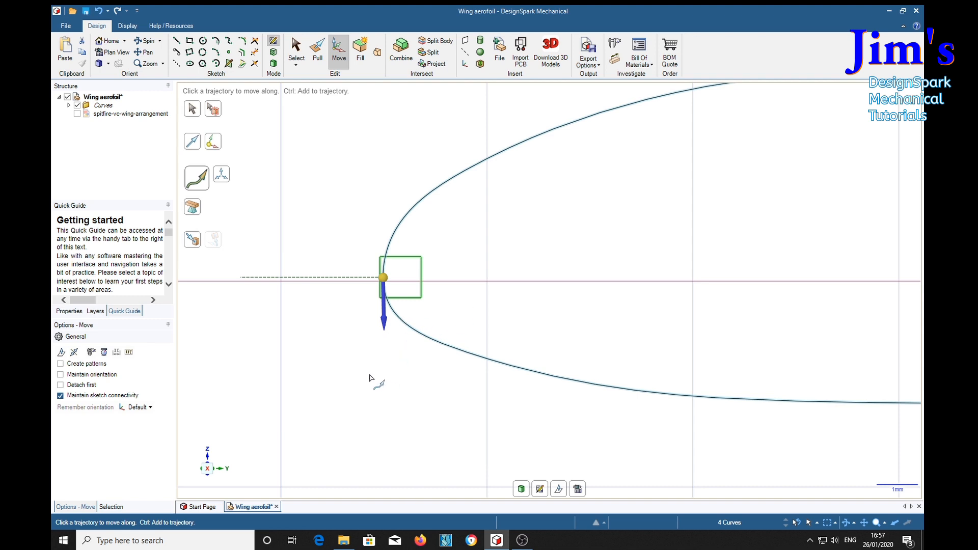
mouse_move(423, 385)
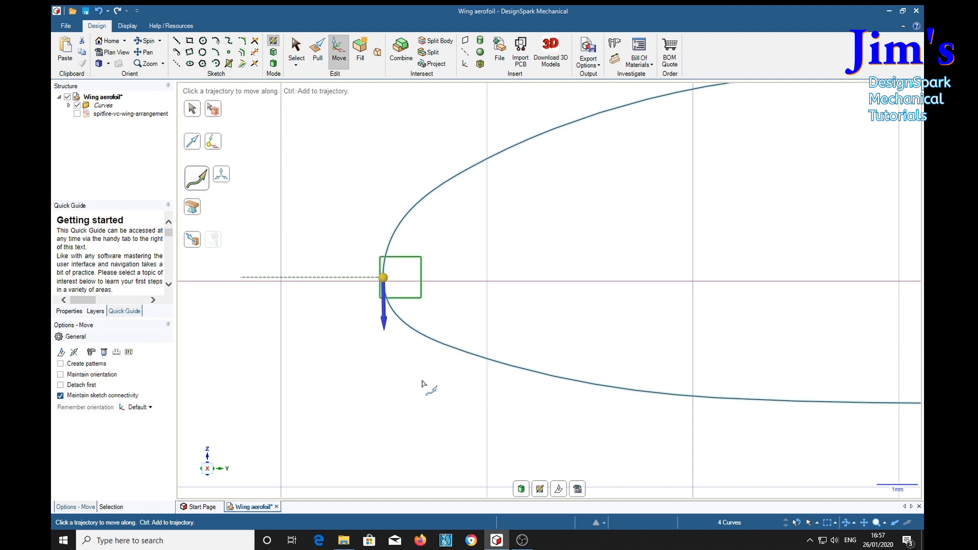
mouse_move(394, 388)
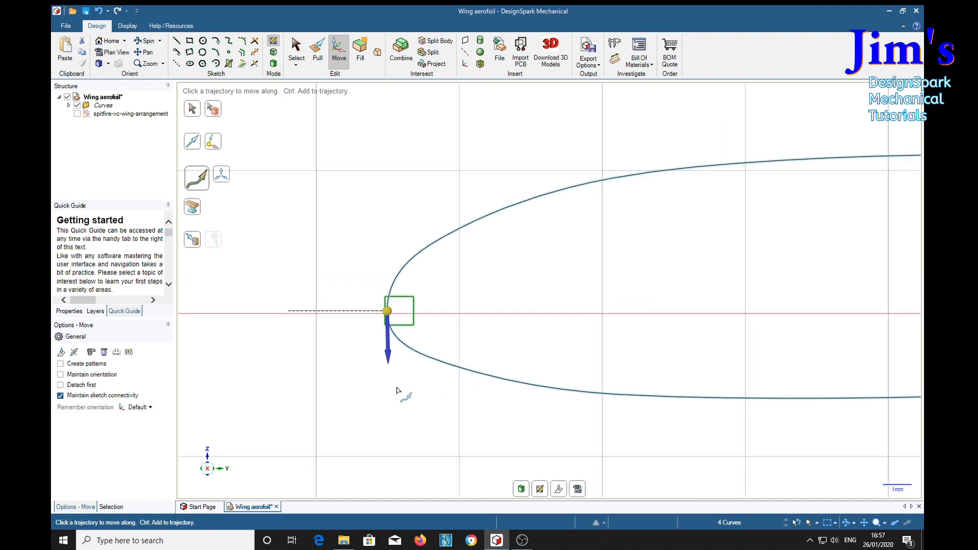
drag(388, 311, 249, 269)
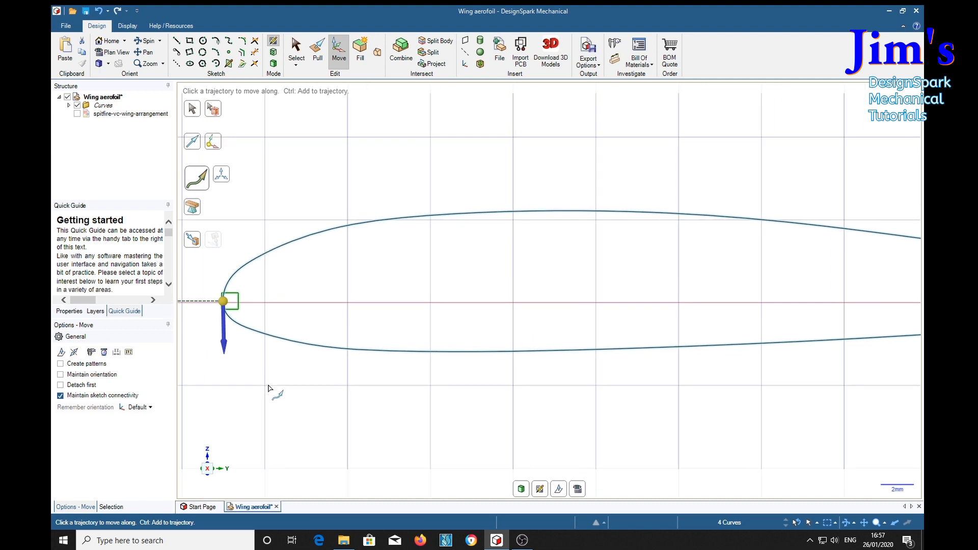
scroll(down, 3)
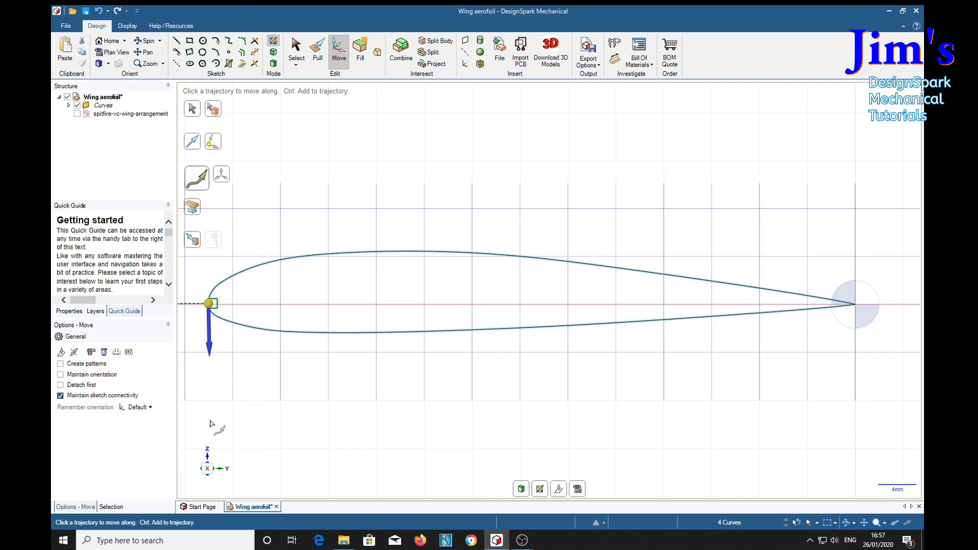
mouse_move(61, 363)
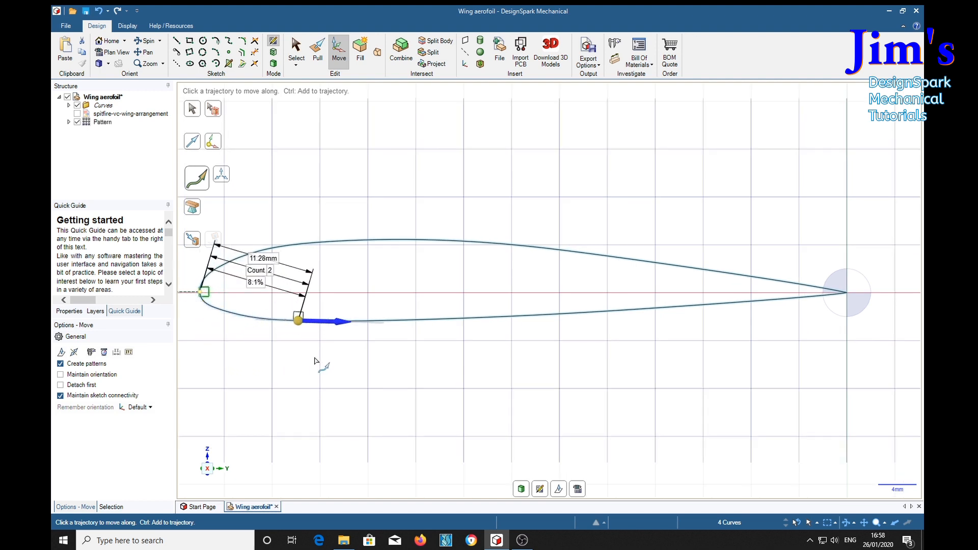
Slide the notch square along the curve to about 62.2 mm near the trailing edge and edit the pattern Count
drag(298, 320, 603, 310)
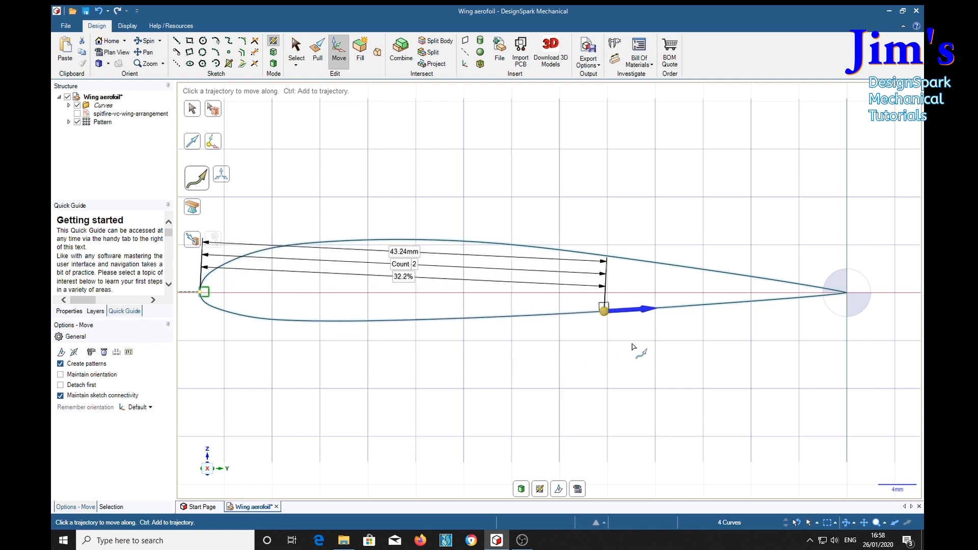
drag(604, 309, 743, 277)
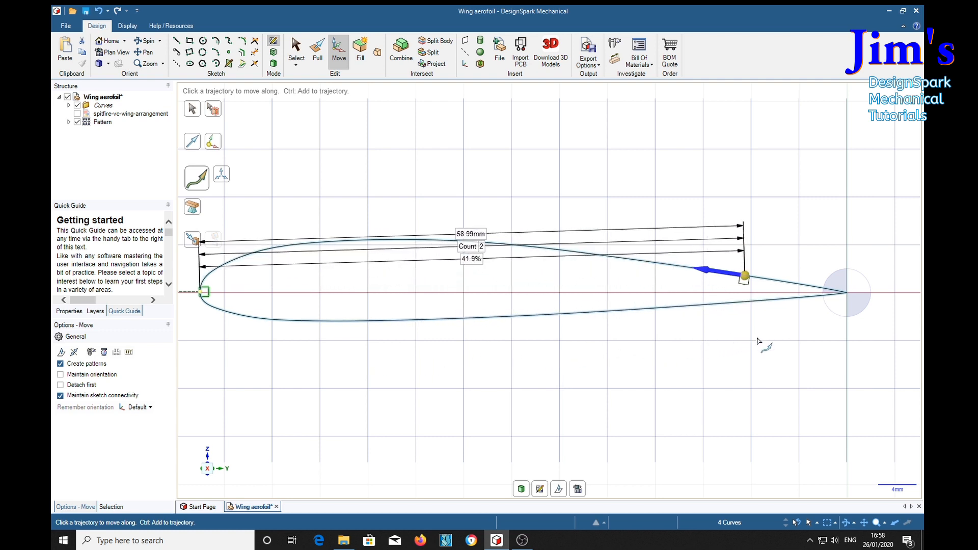
drag(743, 274, 761, 273)
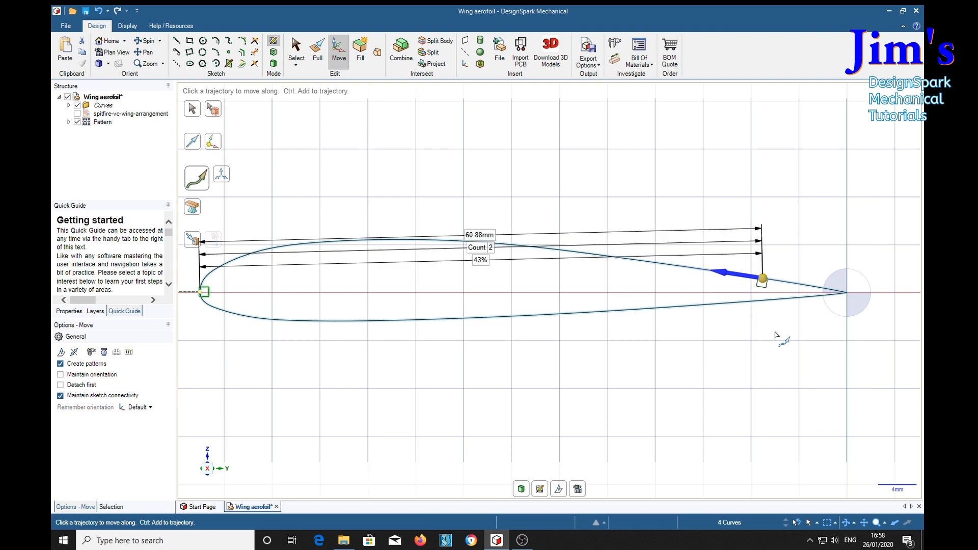
drag(761, 277, 774, 282)
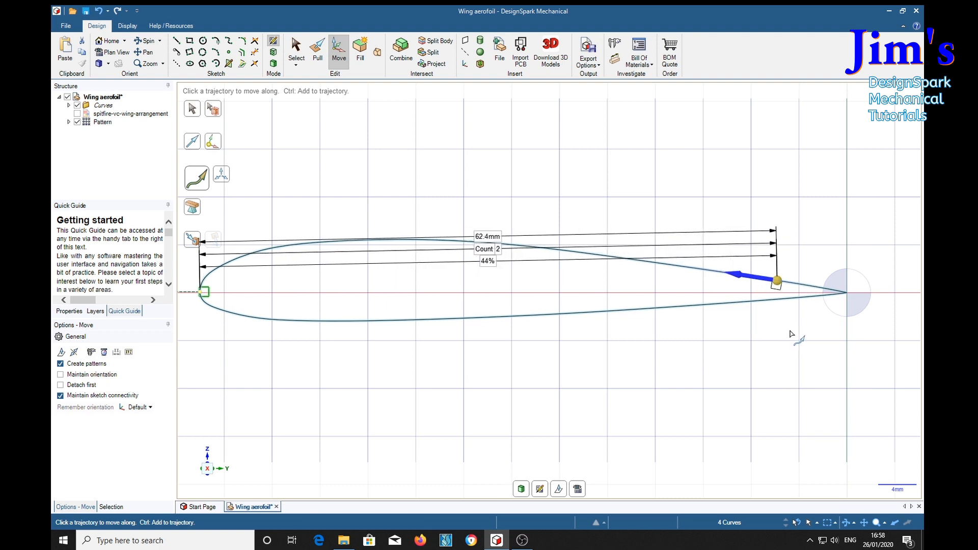
drag(776, 281, 780, 283)
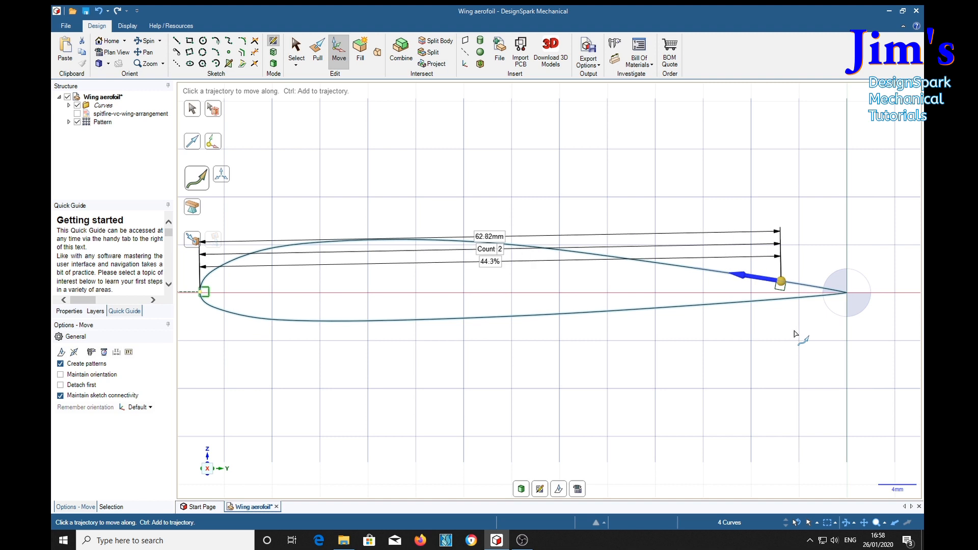
drag(780, 282, 733, 274)
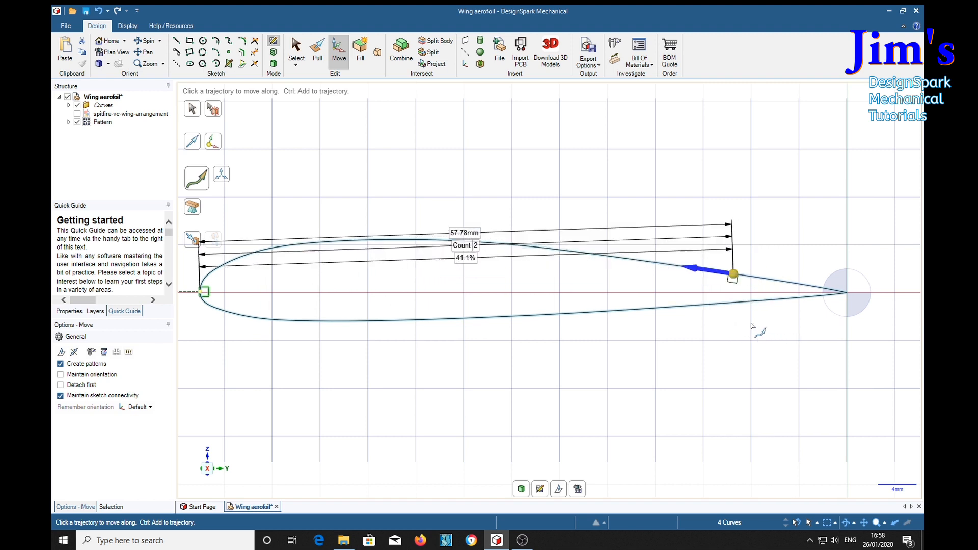
drag(733, 274, 799, 286)
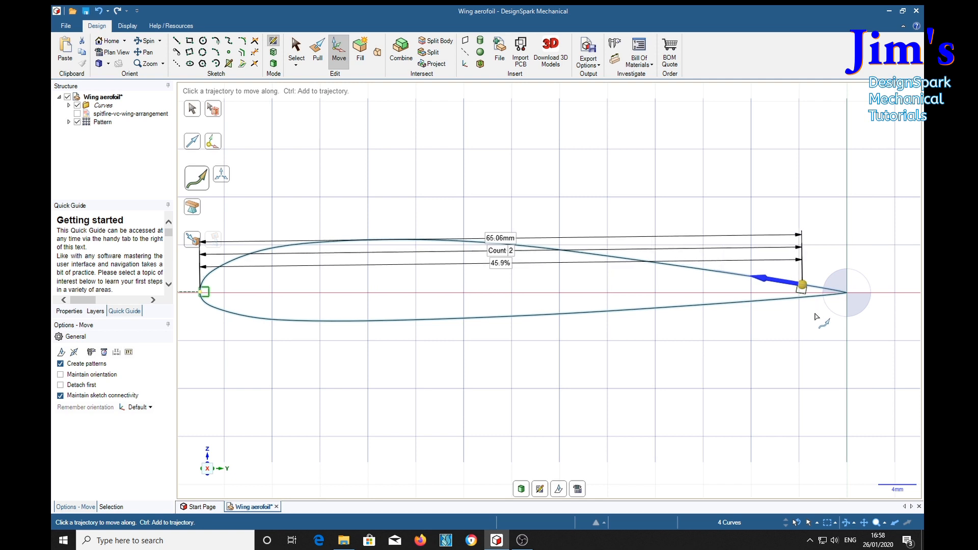
drag(802, 287, 773, 282)
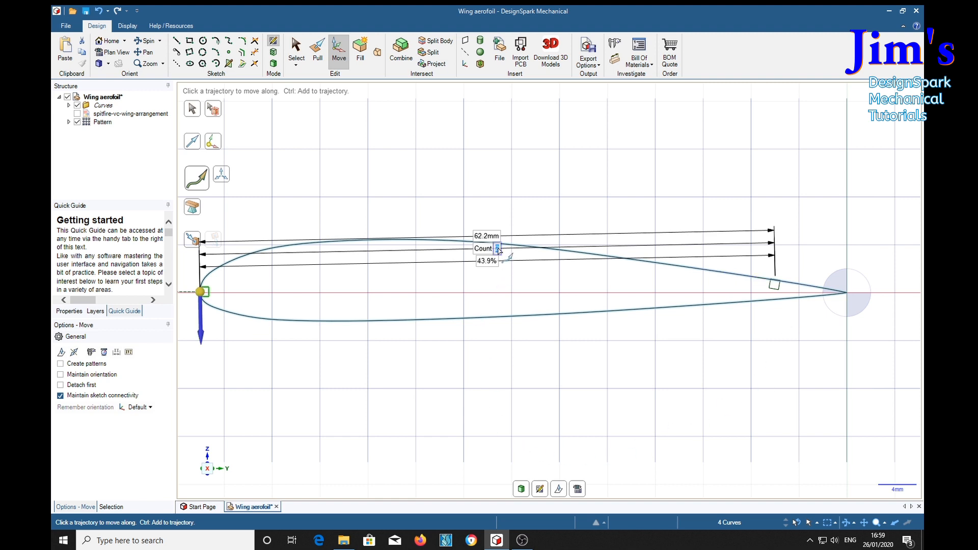
text(2)
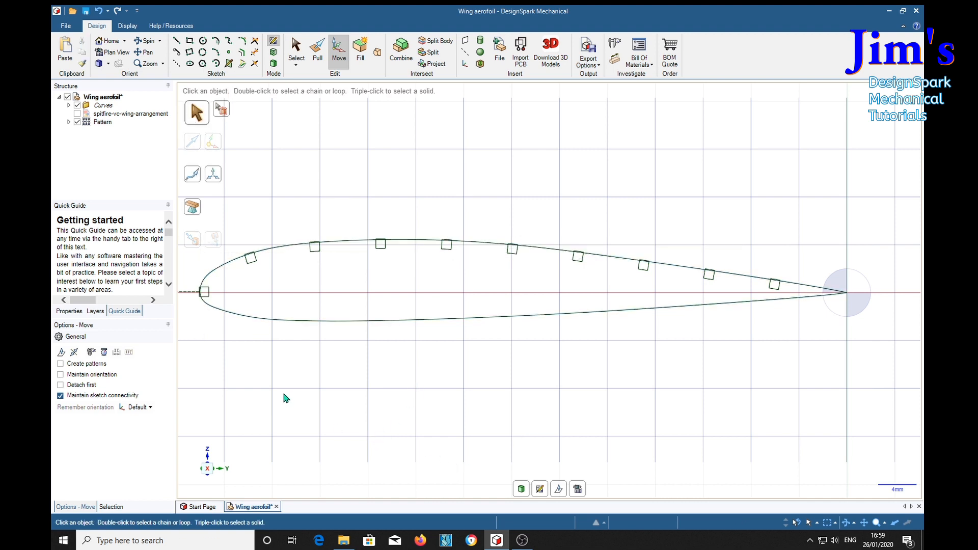
mouse_move(387, 282)
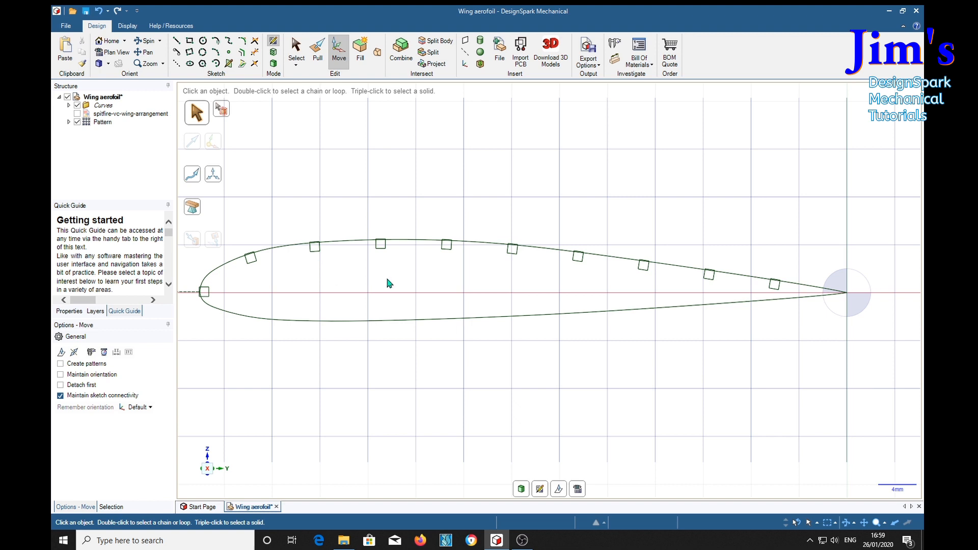
mouse_move(671, 298)
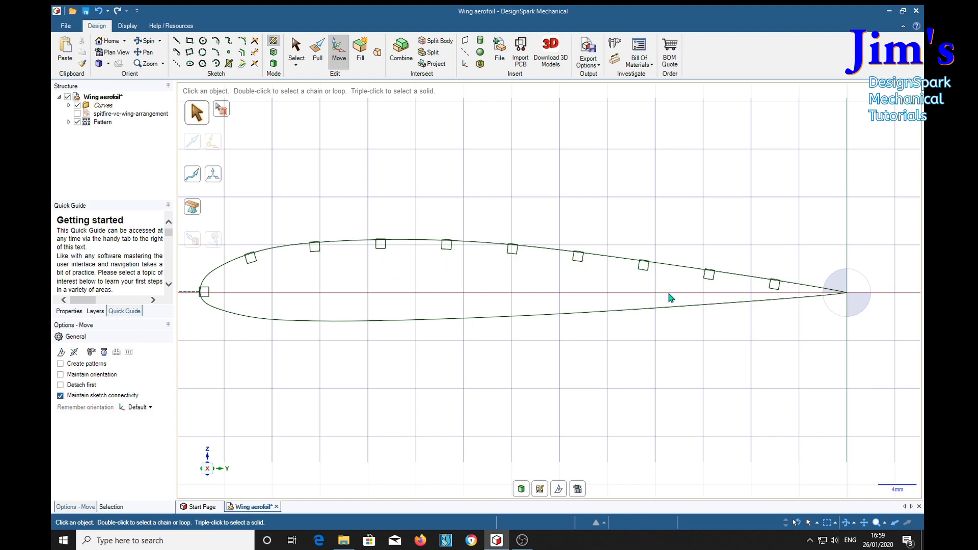
mouse_move(352, 505)
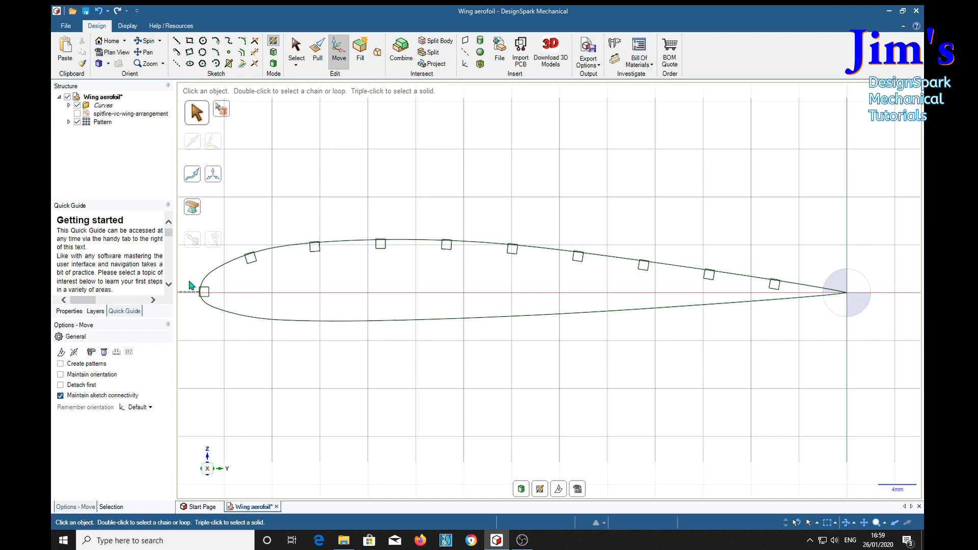
Select the nose square to reopen its pattern showing the 62.2 mm span and ten copies
click(206, 292)
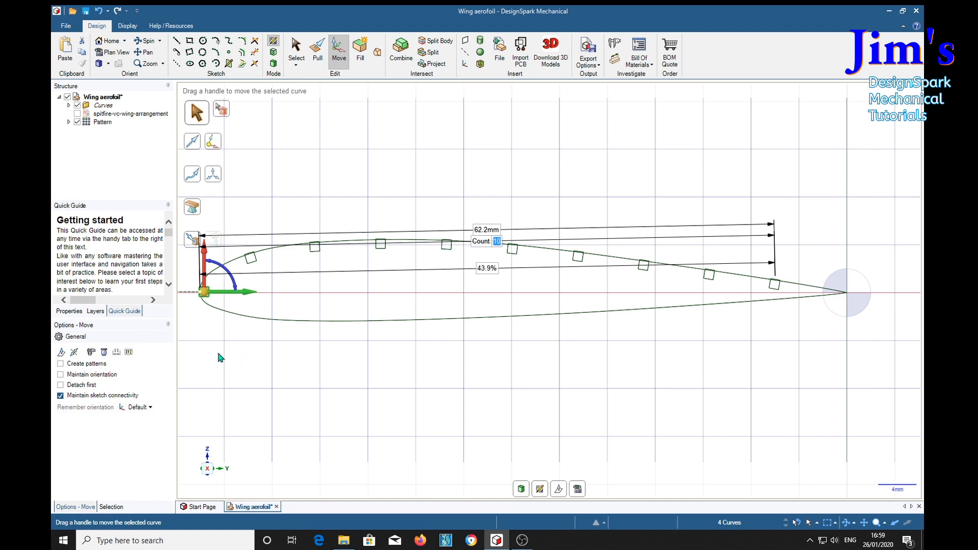
mouse_move(265, 386)
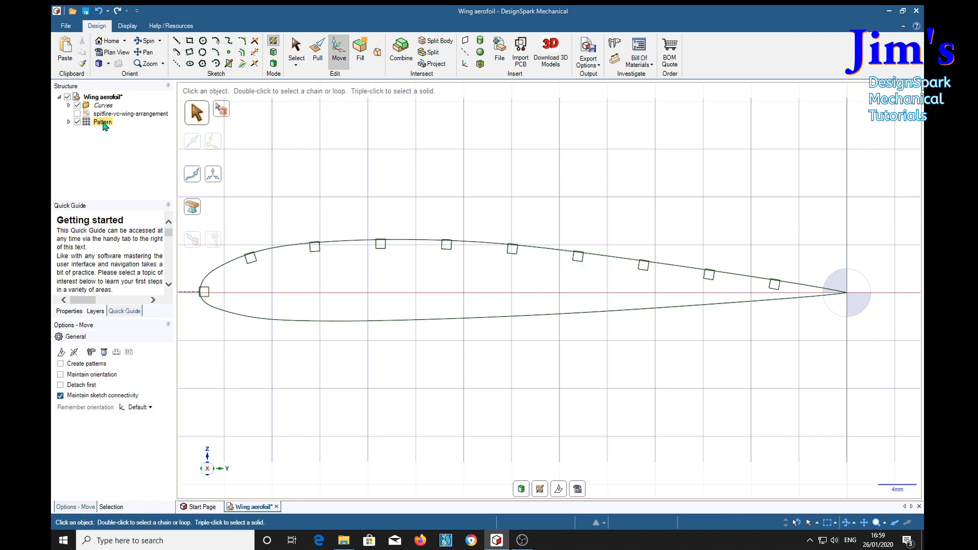
Remove the earlier notch Pattern and select the nose notch square for moving
right_click(102, 122)
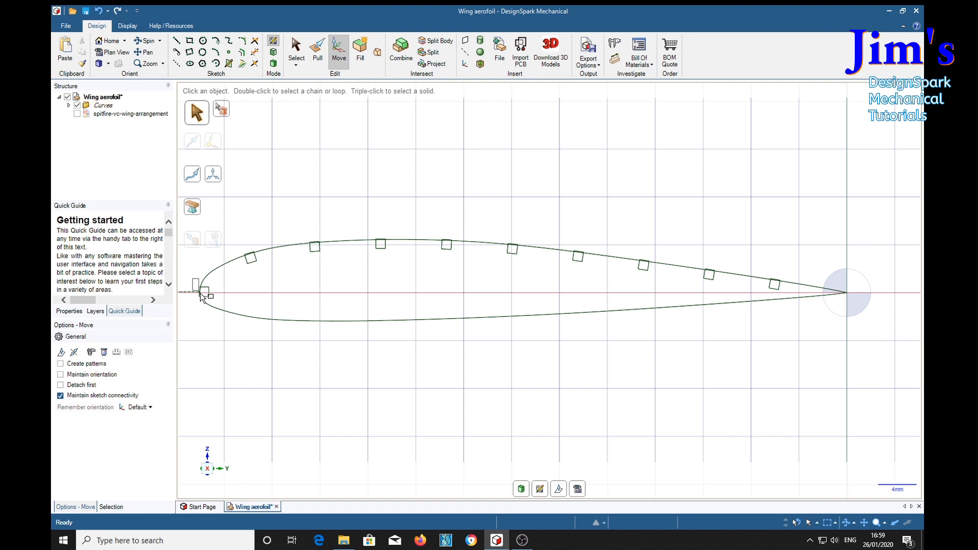
click(205, 294)
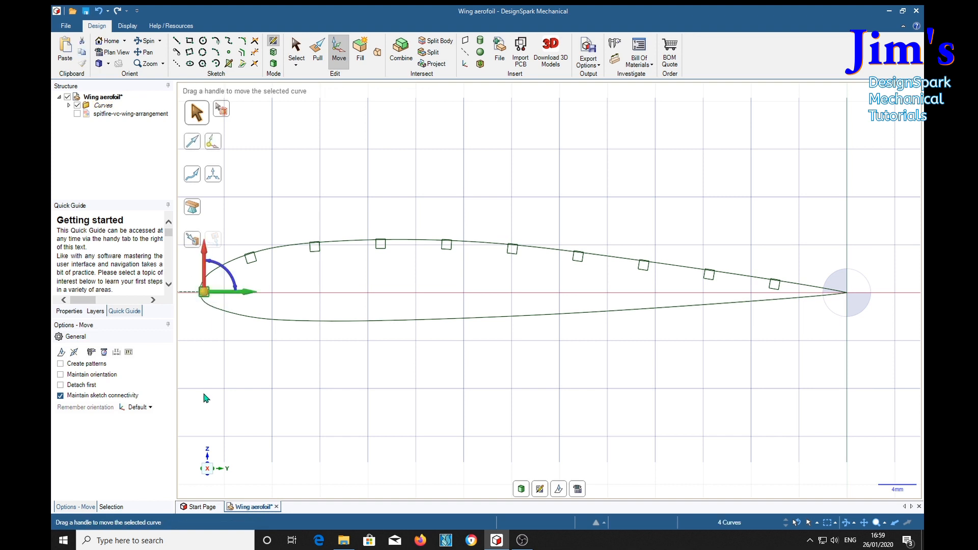
mouse_move(242, 385)
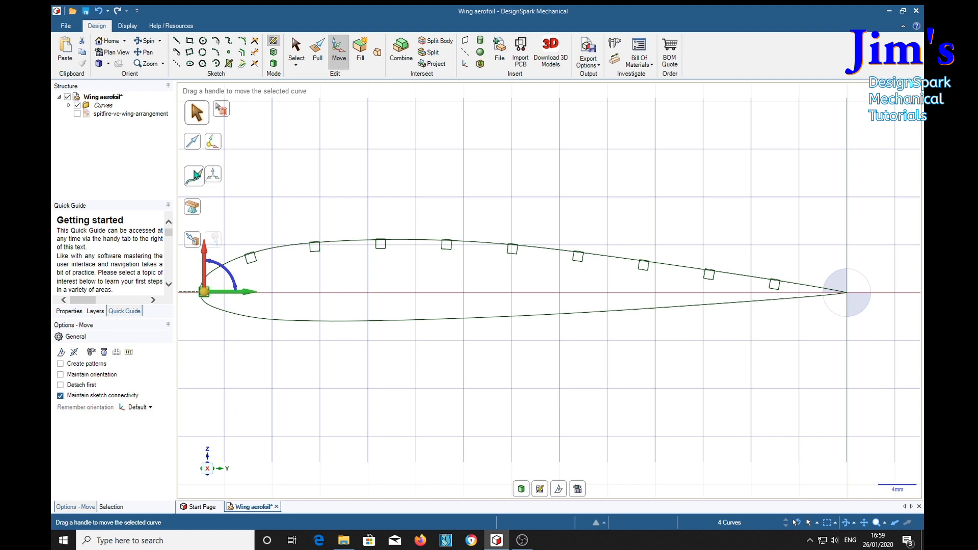
Move the notch along the aerofoil outline with Create patterns on, placing 9 copies along the lower edge
click(197, 176)
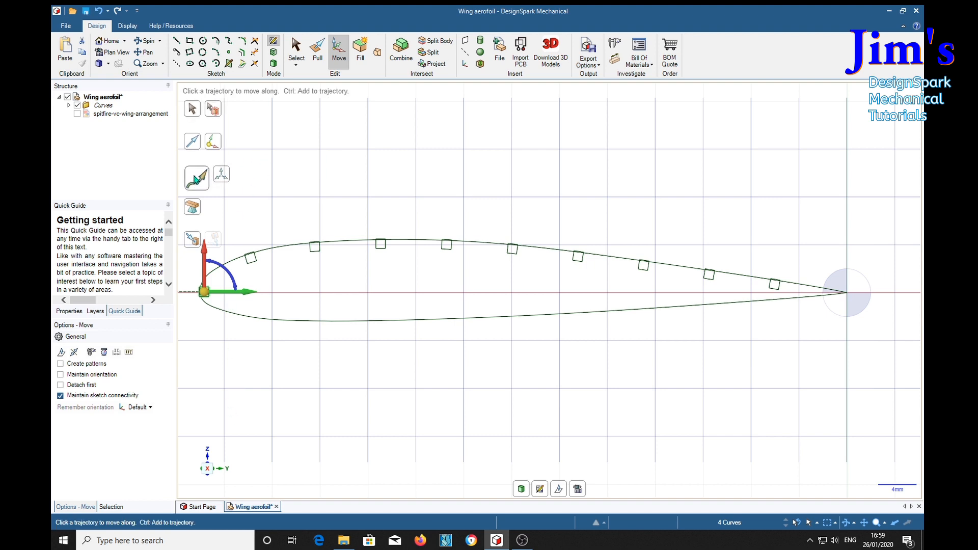
click(232, 320)
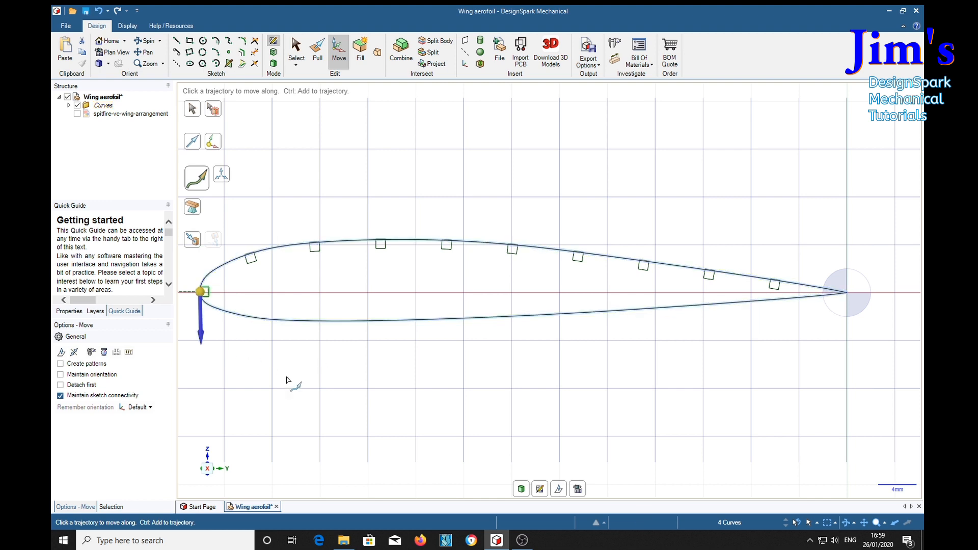
click(60, 364)
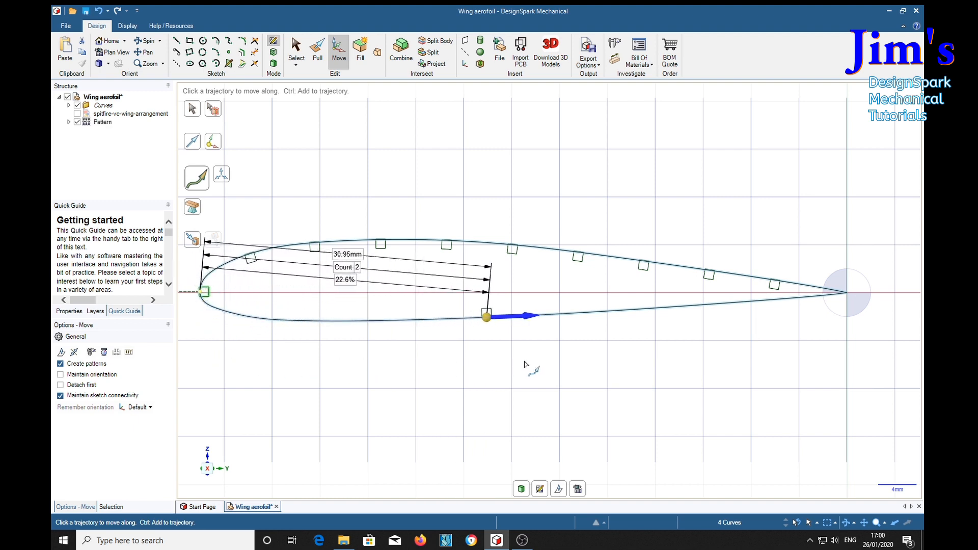
drag(490, 316, 740, 273)
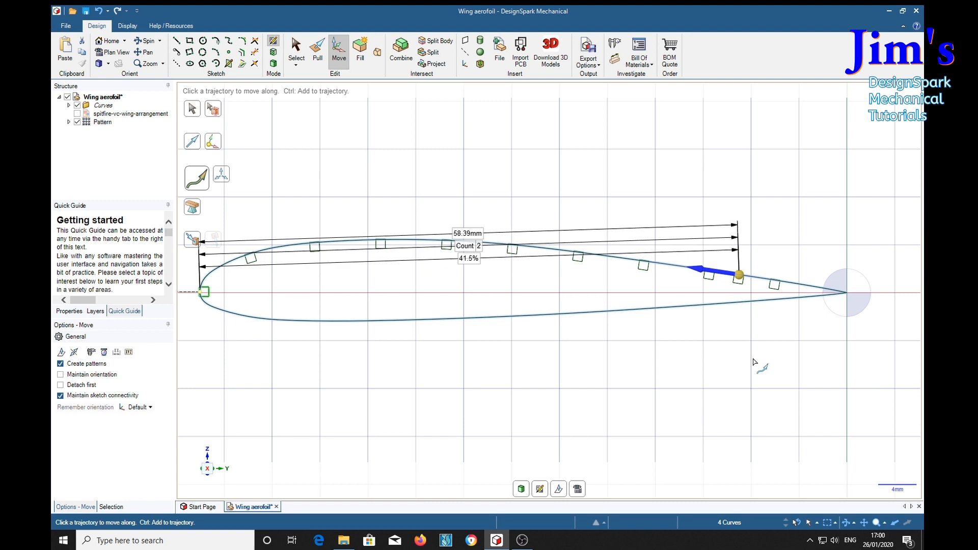
drag(740, 274, 716, 303)
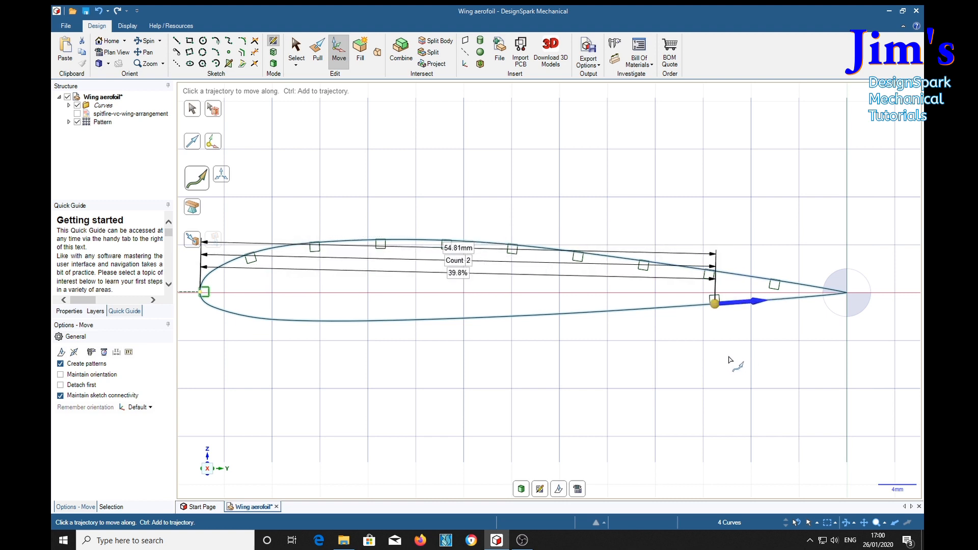
drag(715, 302, 708, 304)
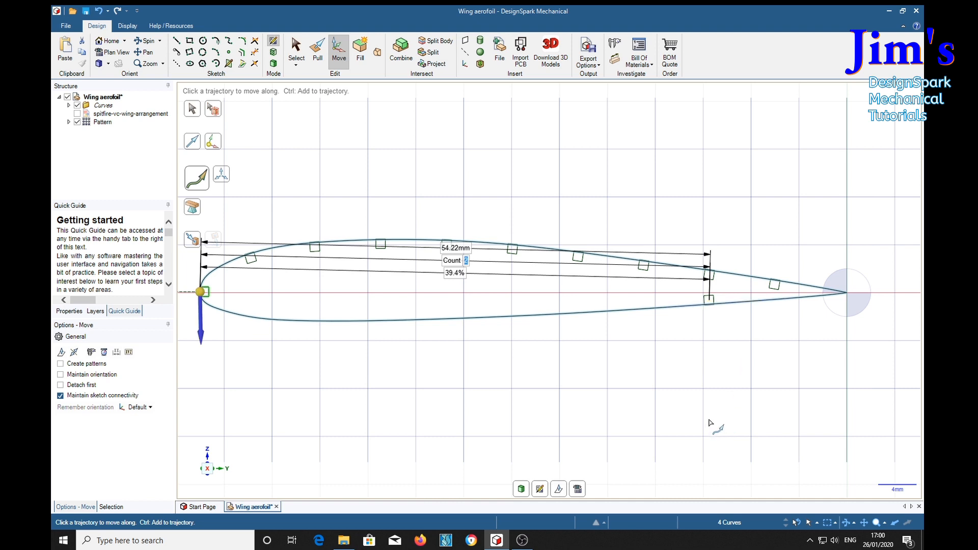
mouse_move(254, 419)
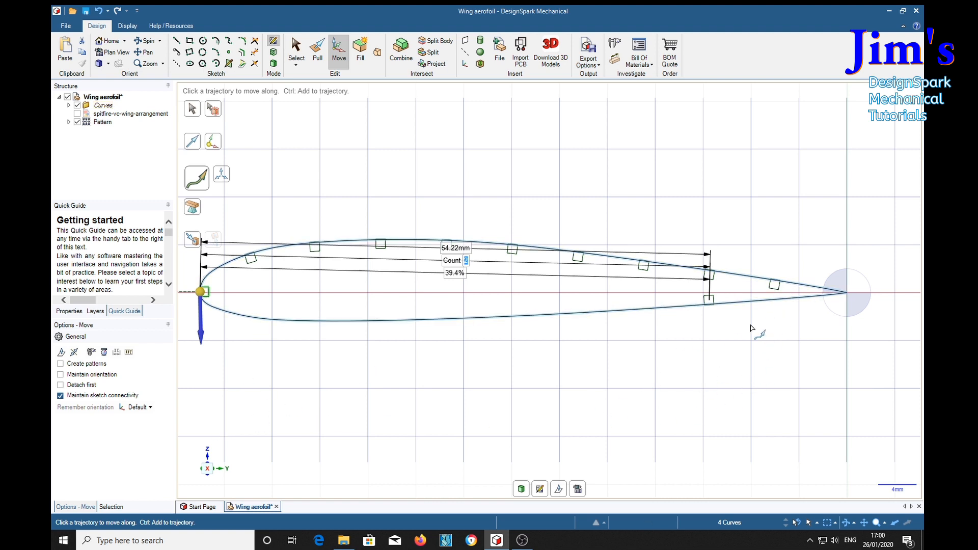
mouse_move(473, 395)
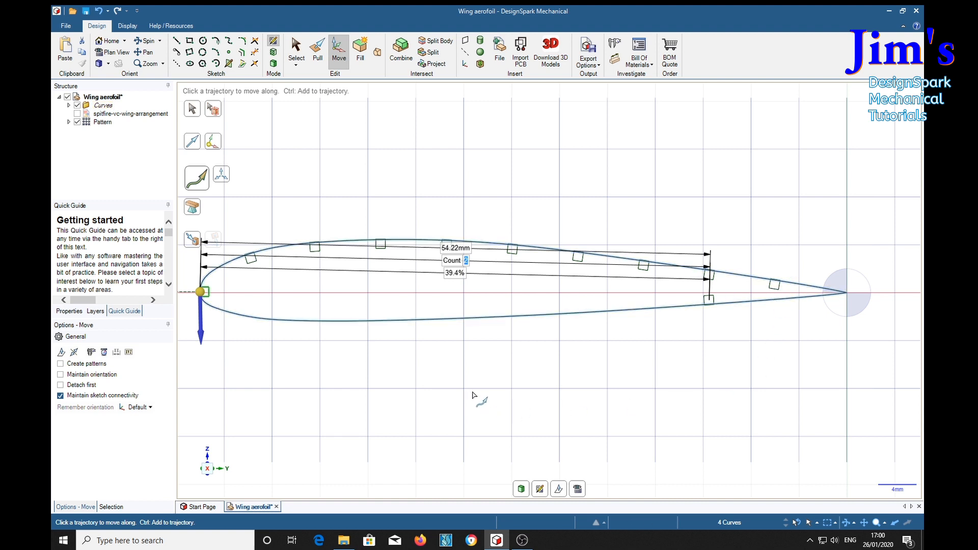
text(9)
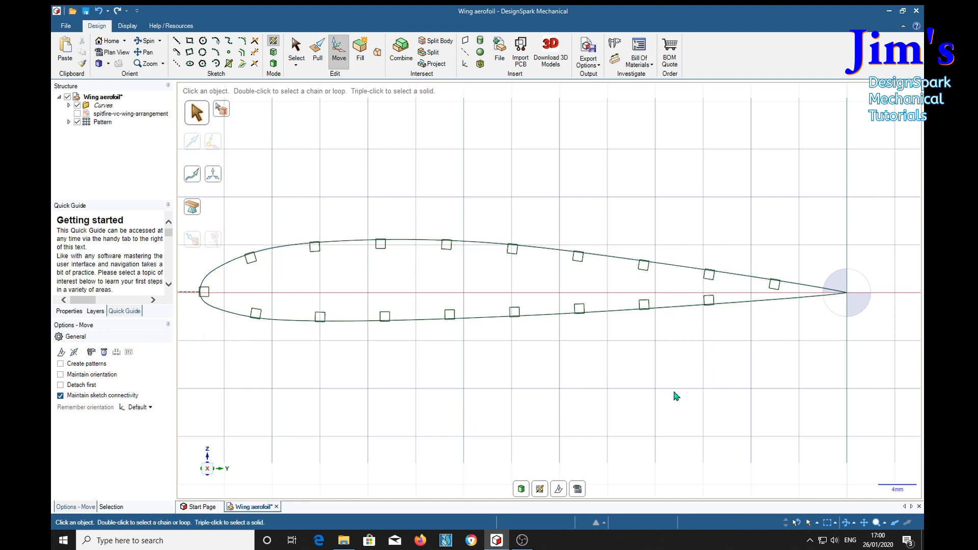
mouse_move(229, 387)
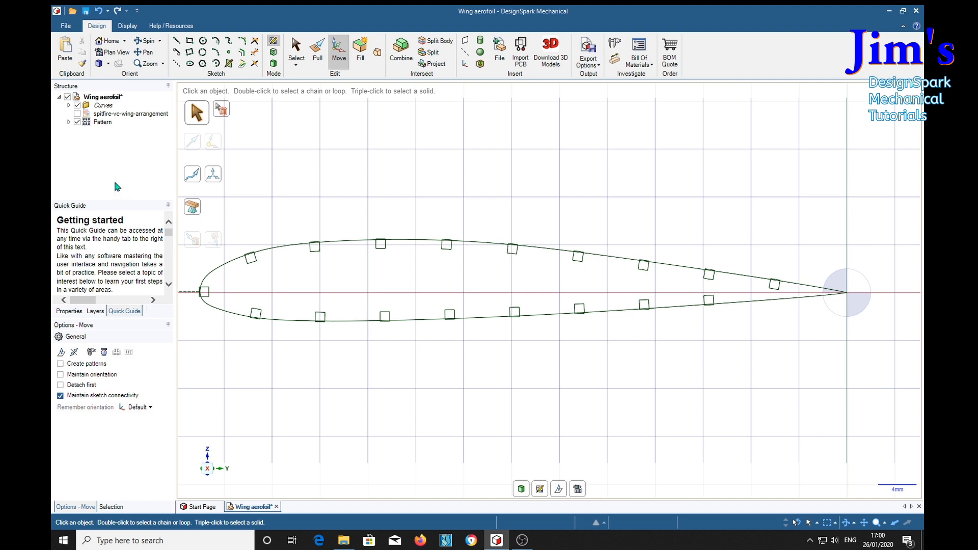
Unpattern the lower notches into separate squares and shift the rearmost one toward the trailing edge
right_click(102, 121)
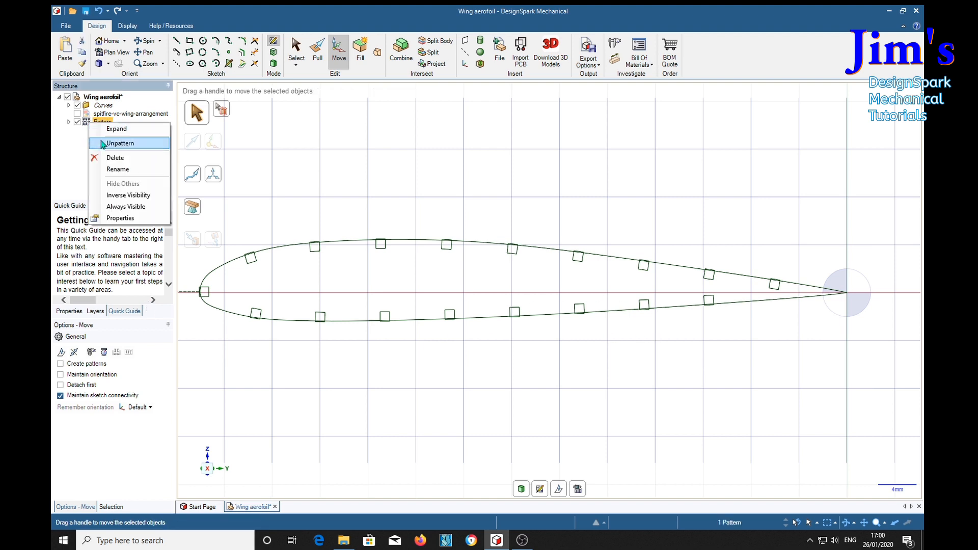
click(120, 143)
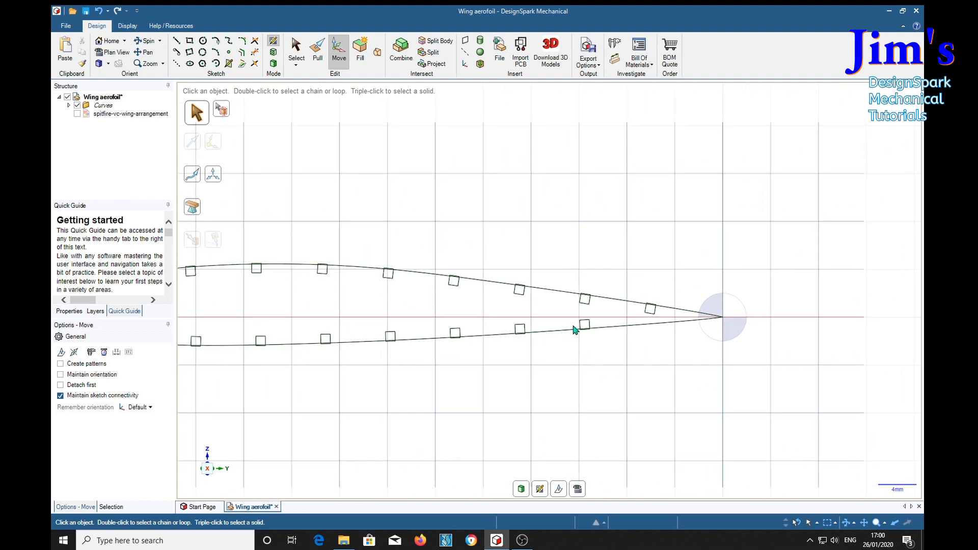
click(583, 324)
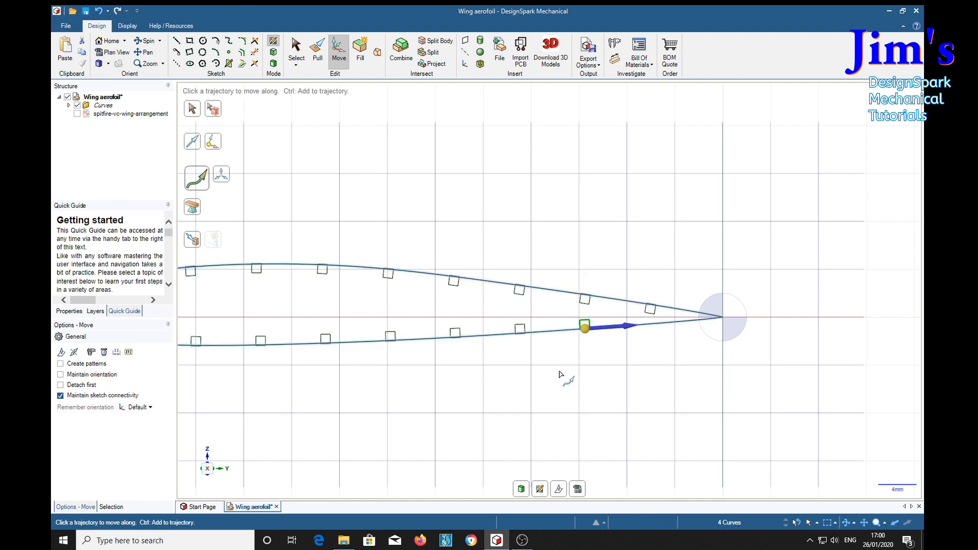
mouse_move(481, 410)
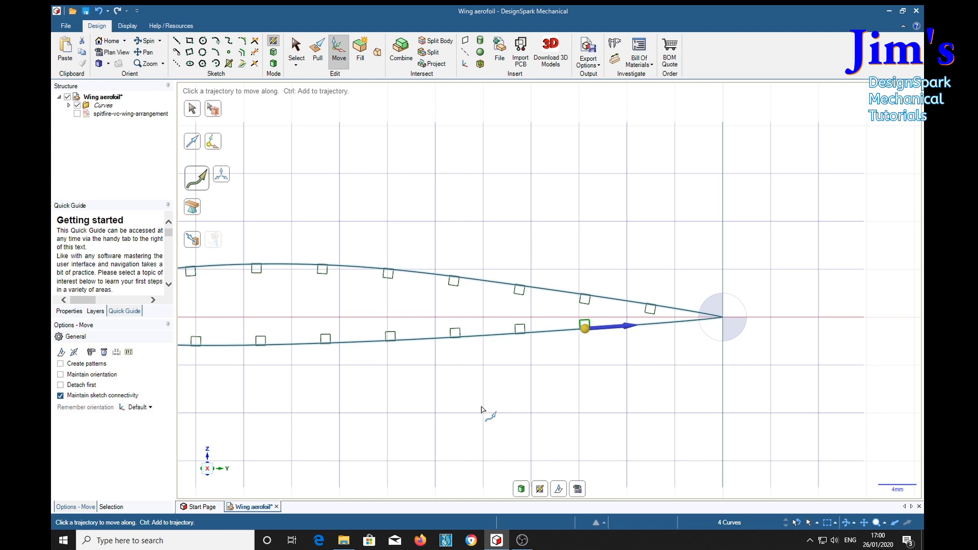
mouse_move(535, 406)
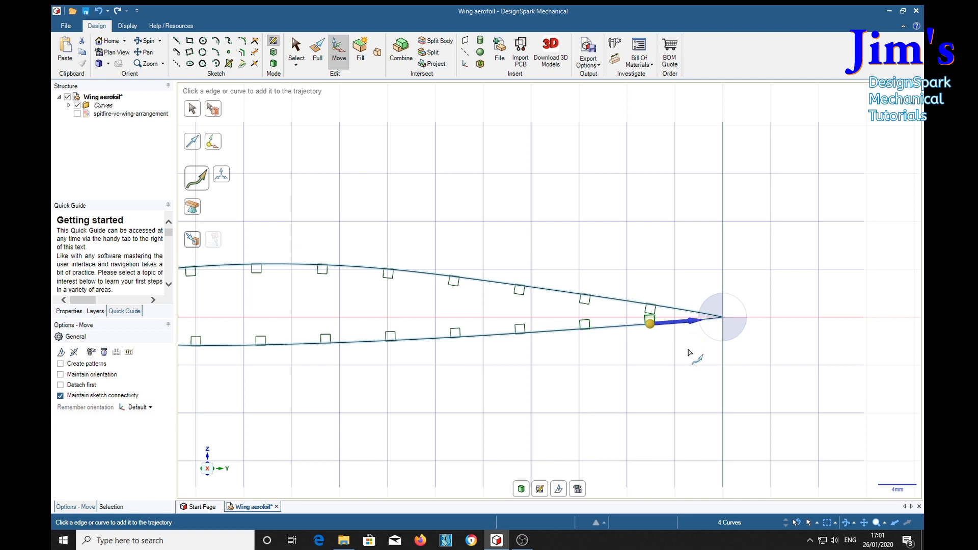
click(651, 322)
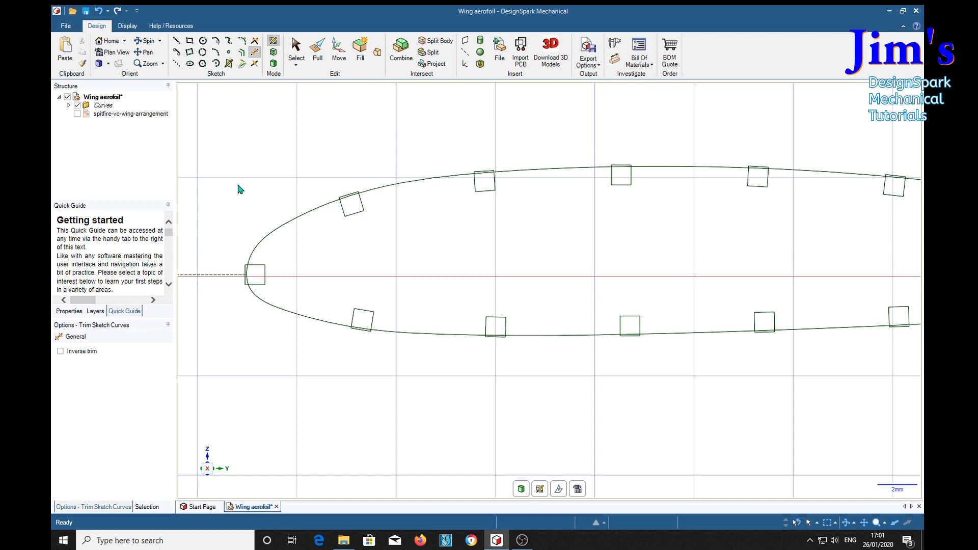
Trim away the curve segments inside the leading-edge and lower-edge squares to cut the notches
click(215, 274)
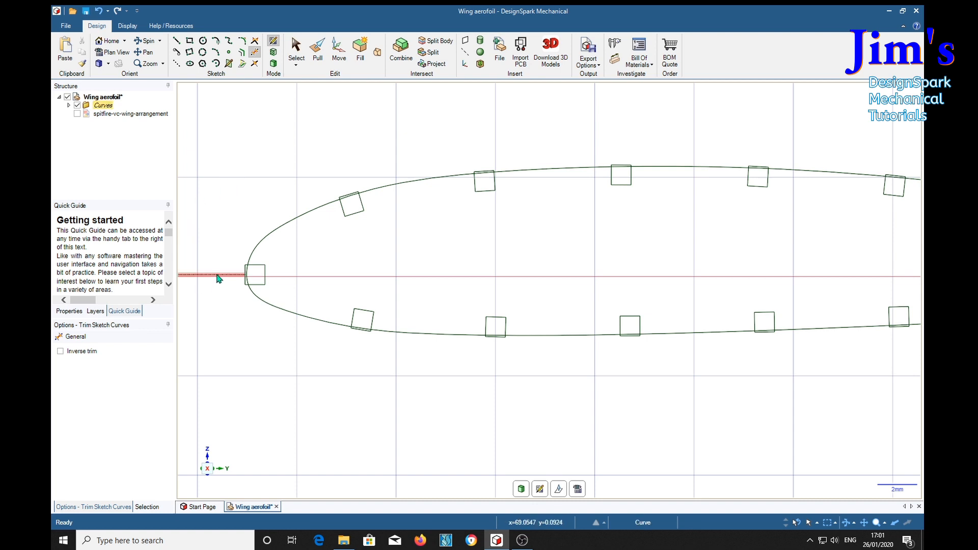
mouse_move(240, 265)
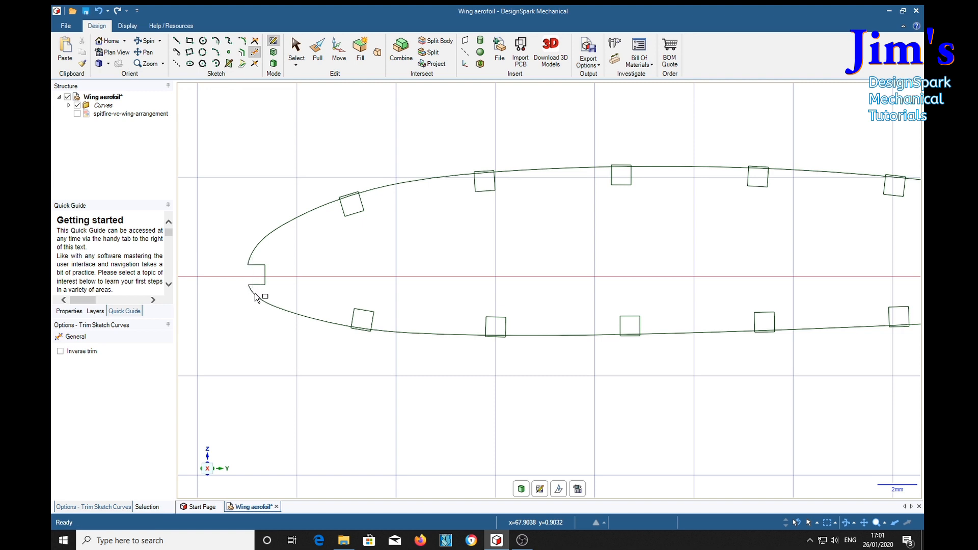
mouse_move(362, 338)
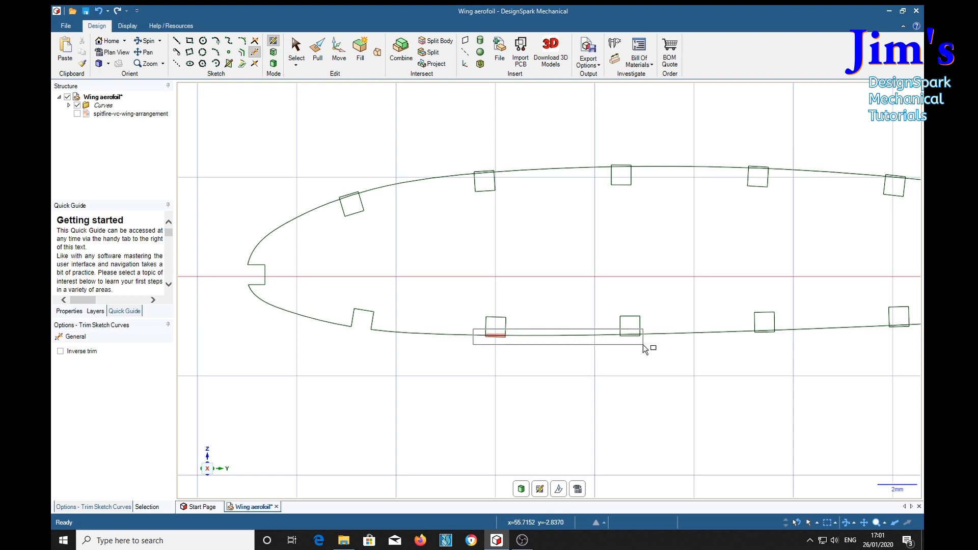
drag(649, 349, 796, 350)
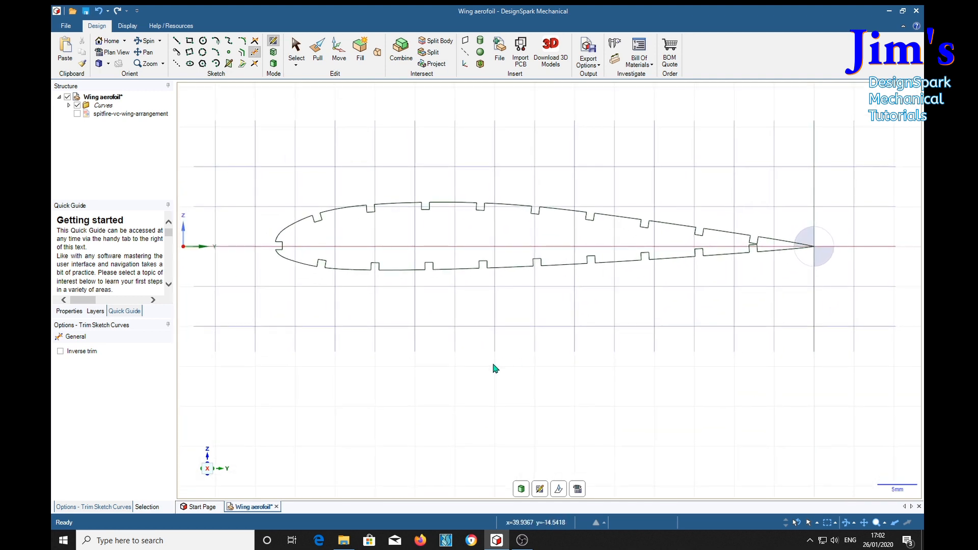
click(317, 50)
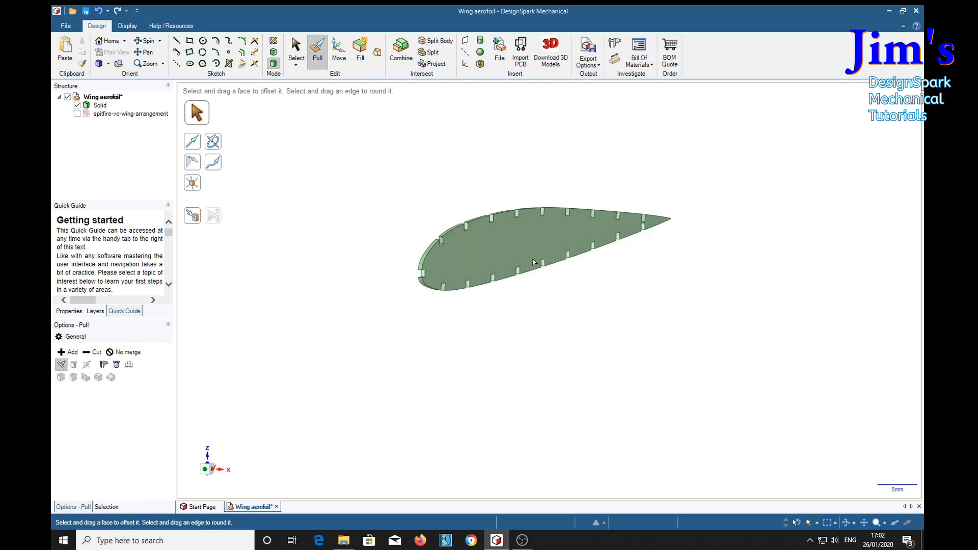
mouse_move(529, 387)
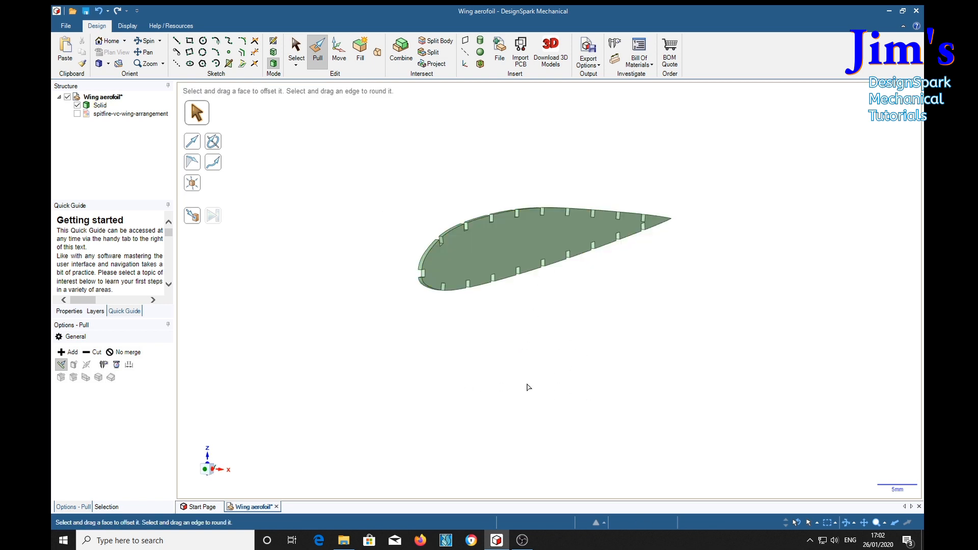
Select the notched rib face and pull it out to a small thickness, forming the rib solid
click(508, 262)
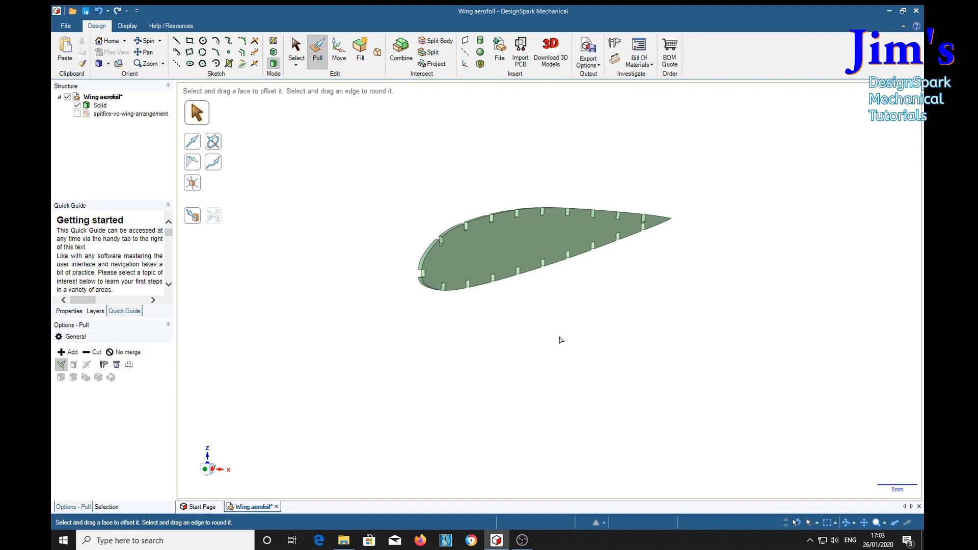
click(493, 251)
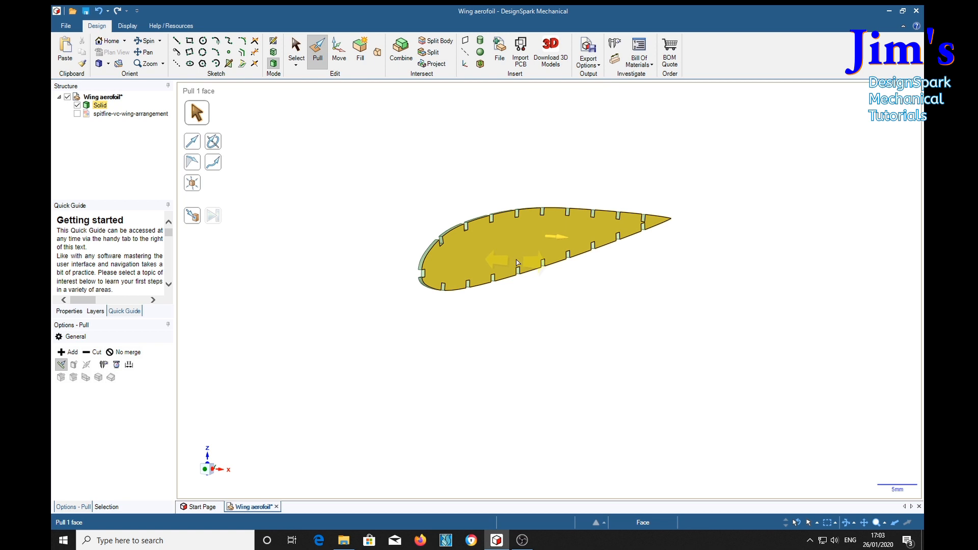
click(693, 330)
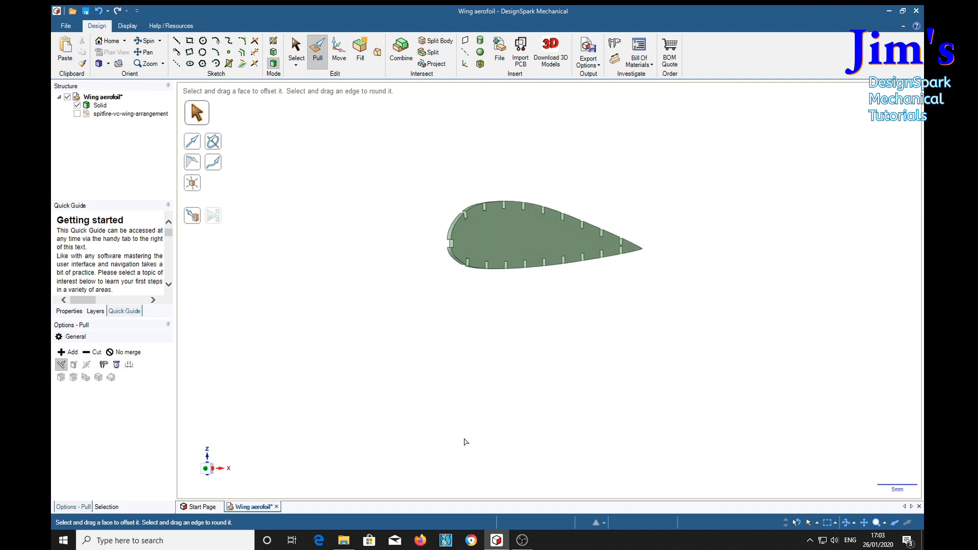
mouse_move(369, 416)
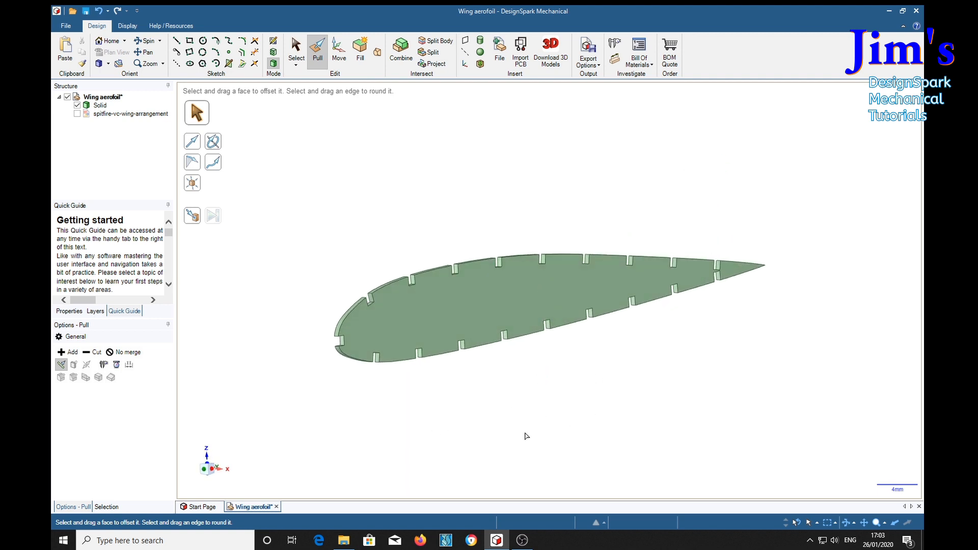
mouse_move(650, 416)
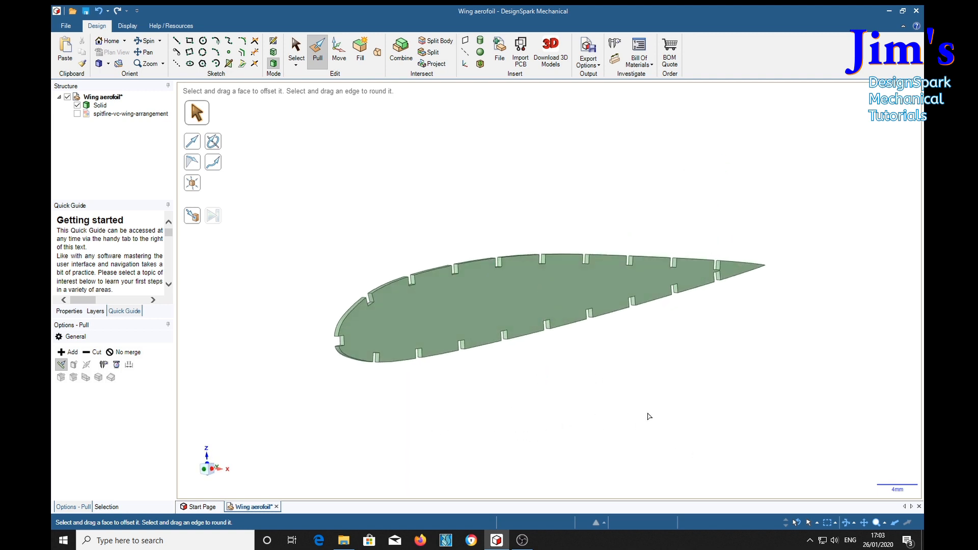